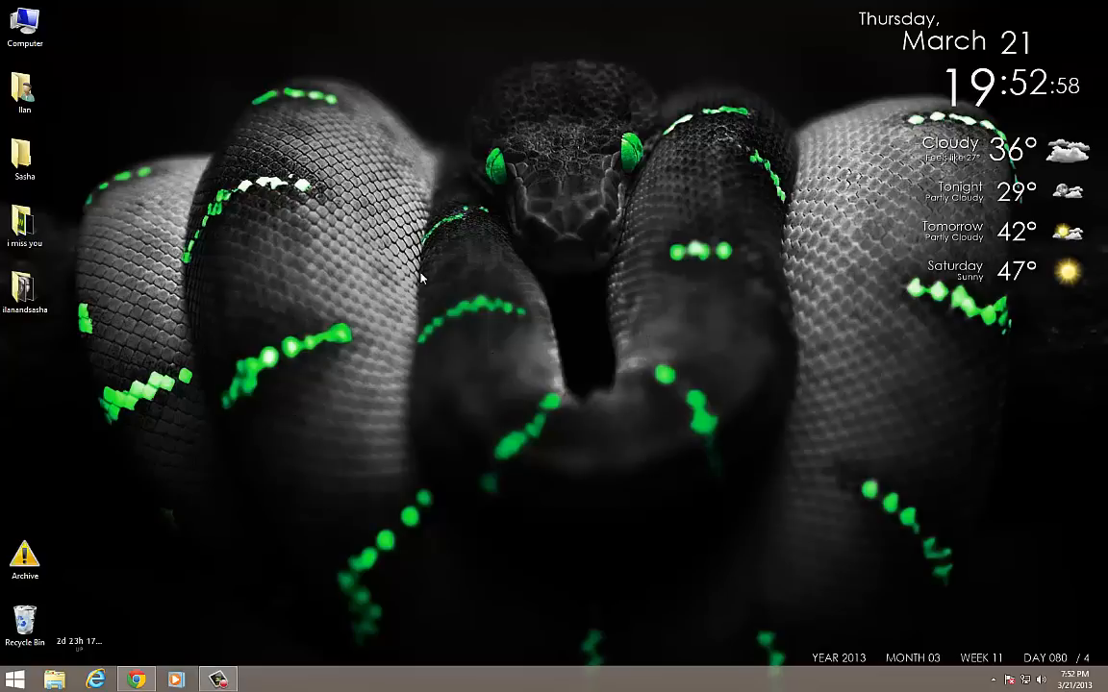
pyautogui.moveTo(453, 262)
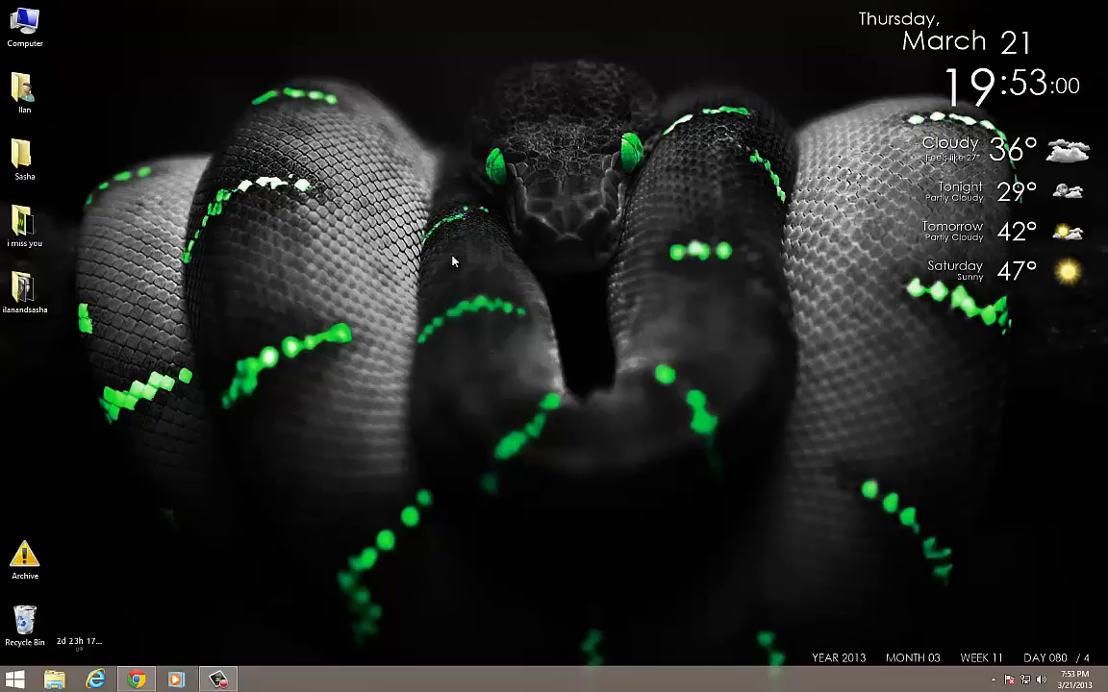
pyautogui.moveTo(594, 454)
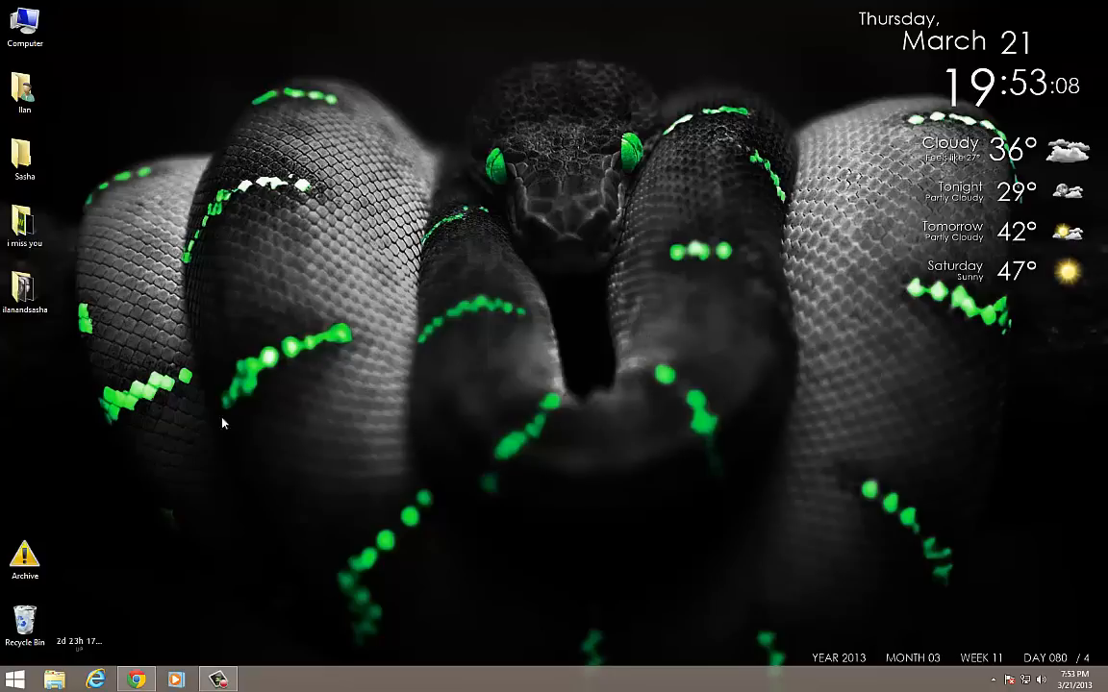
pyautogui.moveTo(419, 294)
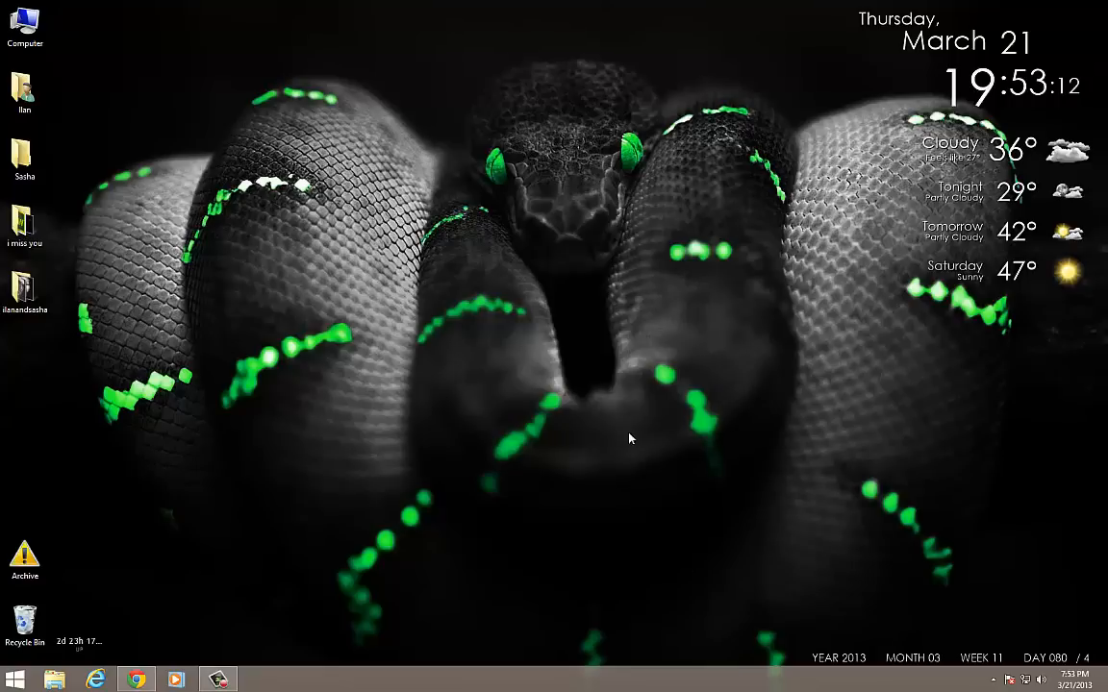
pyautogui.moveTo(485, 398)
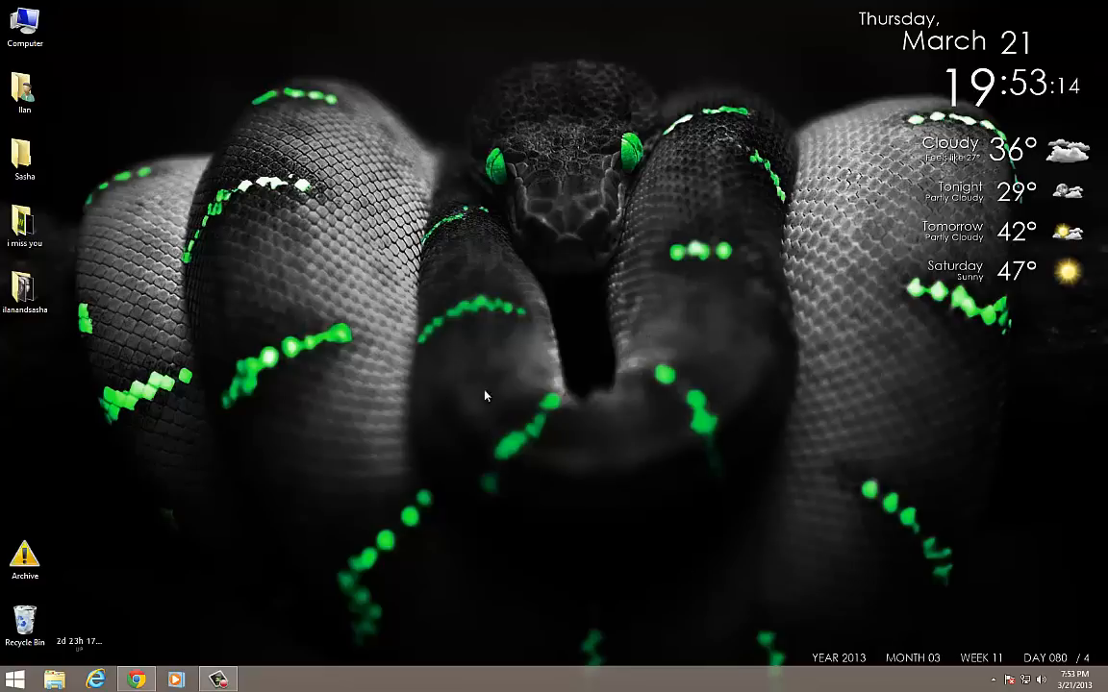
pyautogui.moveTo(544, 329)
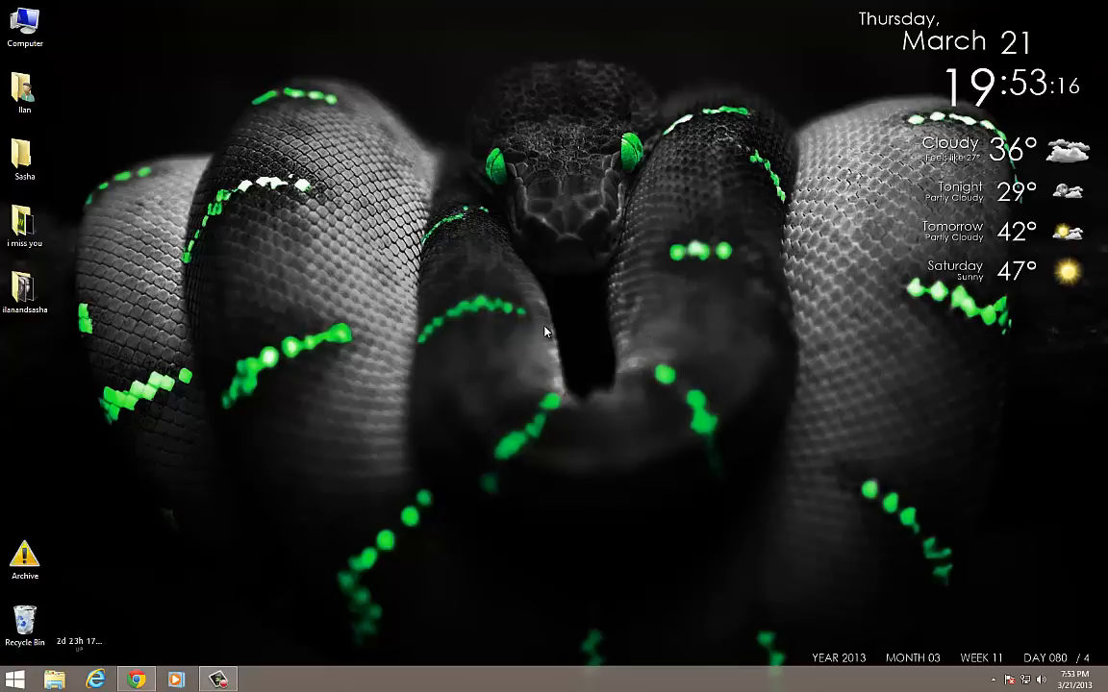
pyautogui.moveTo(562, 343)
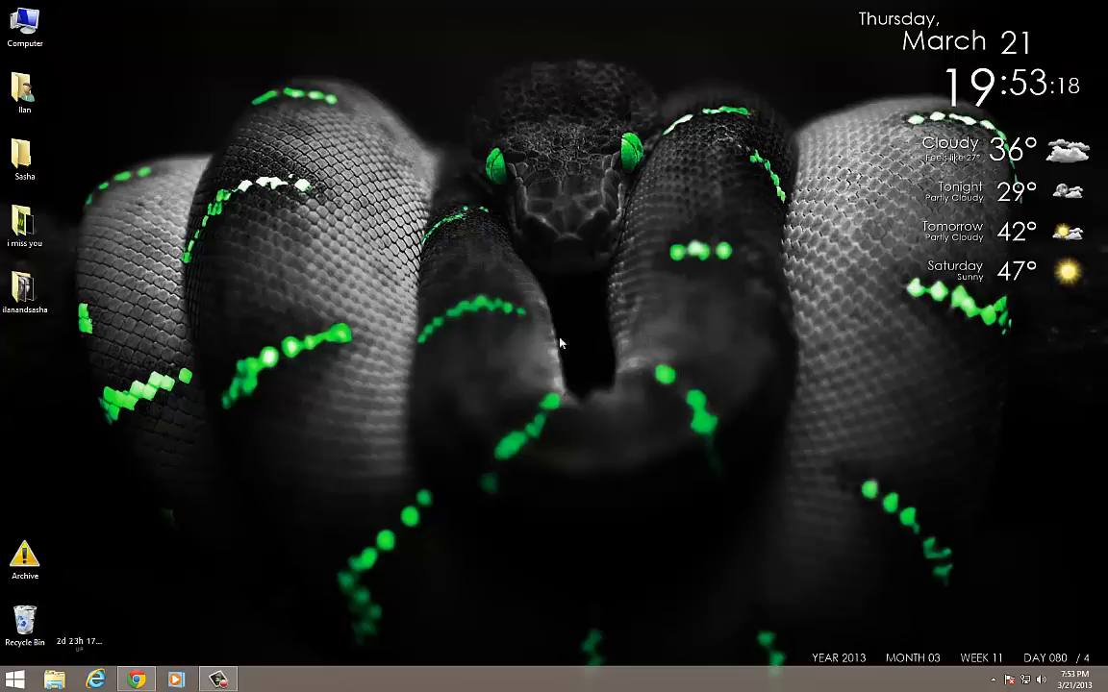
pyautogui.moveTo(830, 450)
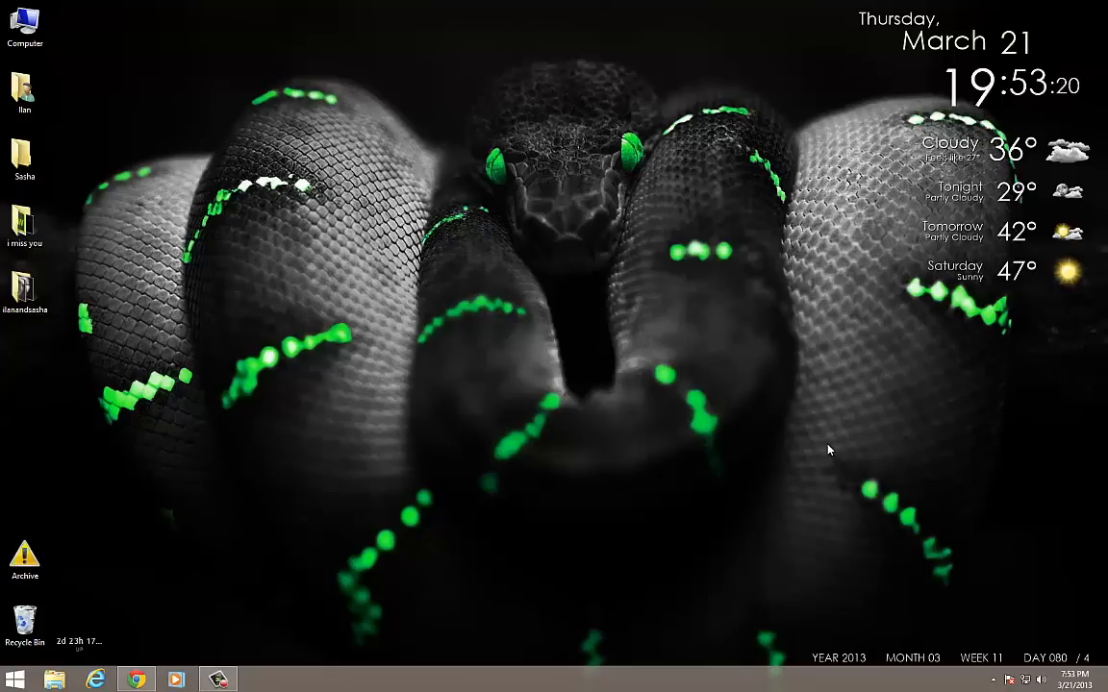
pyautogui.moveTo(441, 295)
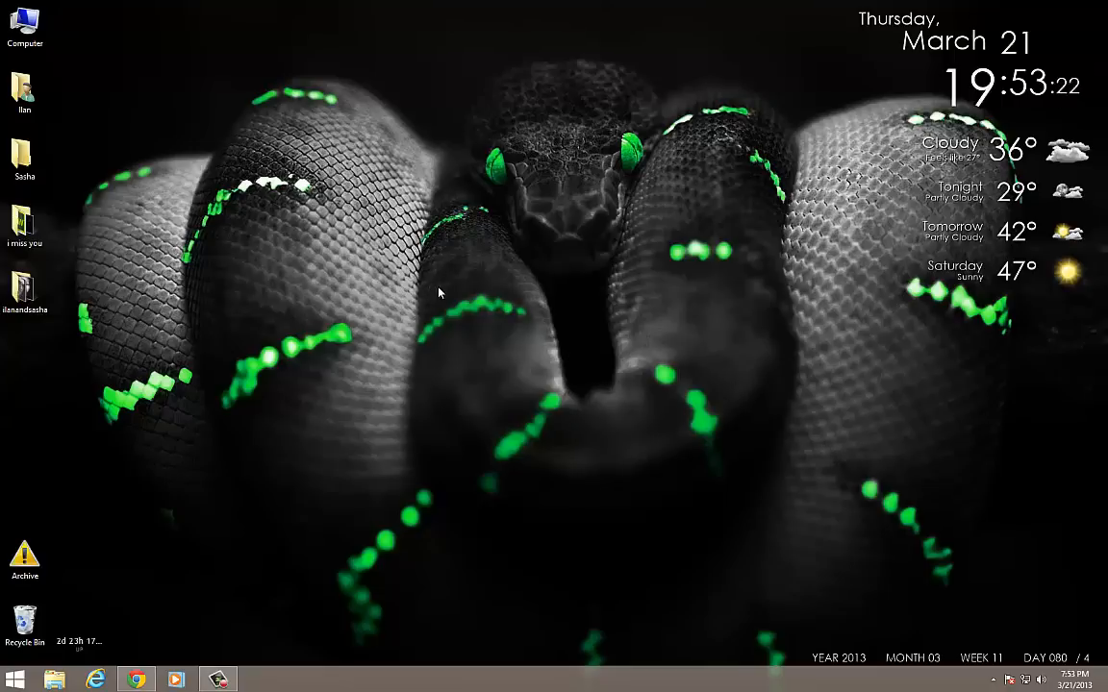
pyautogui.moveTo(238, 343)
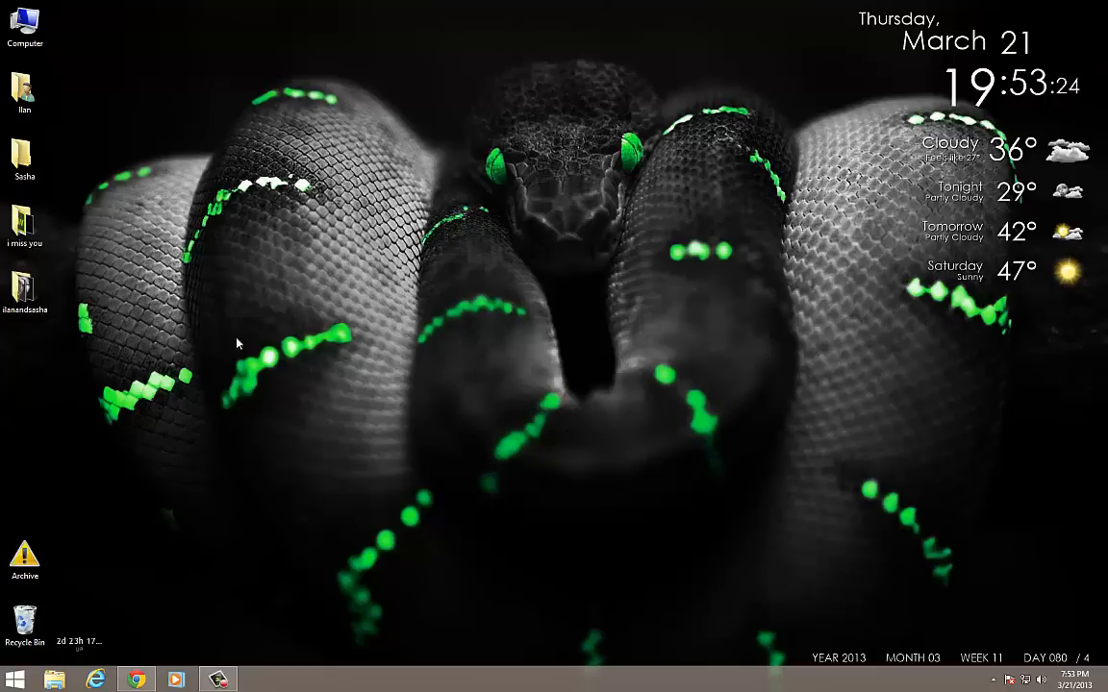
pyautogui.moveTo(548, 165)
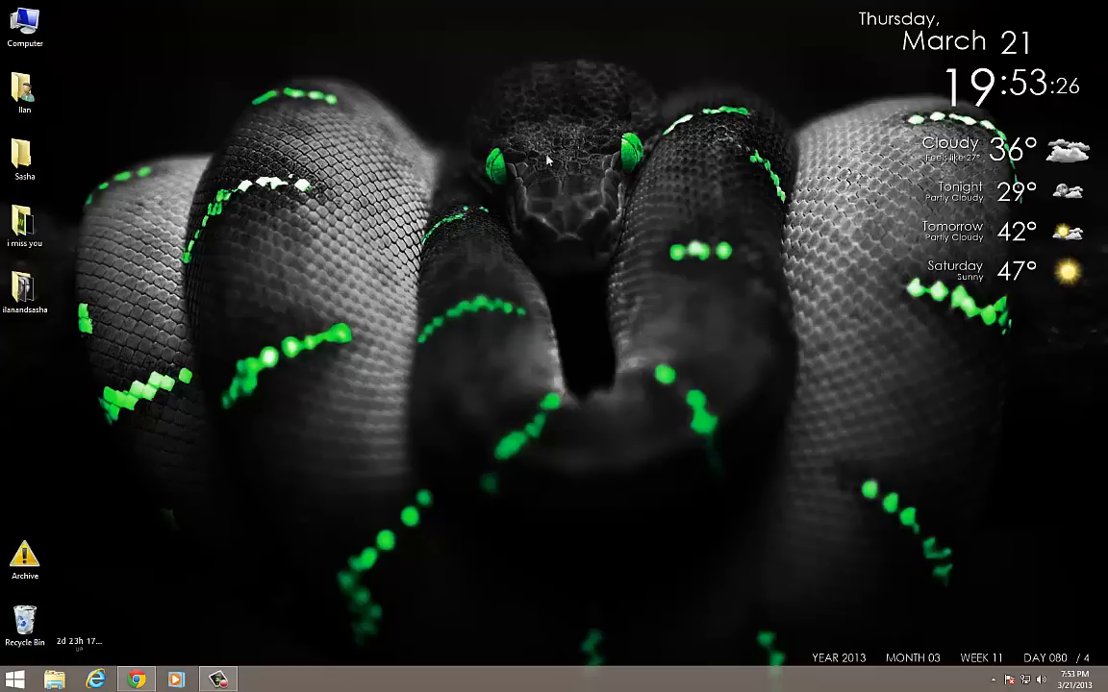
pyautogui.moveTo(275, 165)
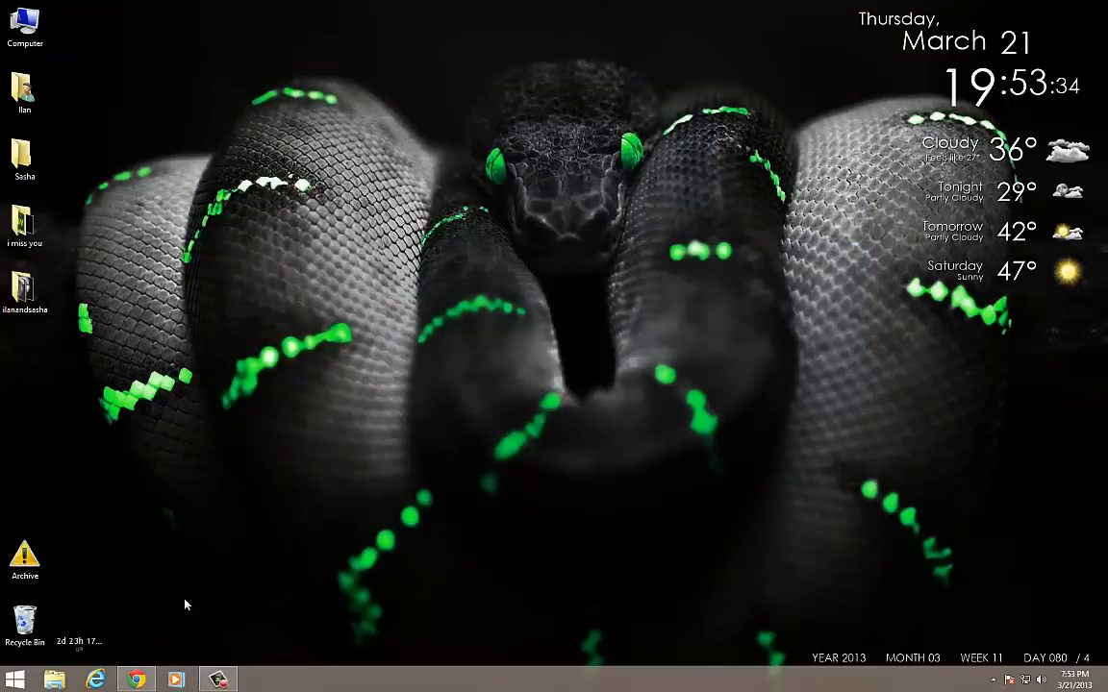
# Step: Bring the contactsextract.sourceforge.net page, showing 15 pages and 4 emails, into view in Chrome
pyautogui.click(141, 675)
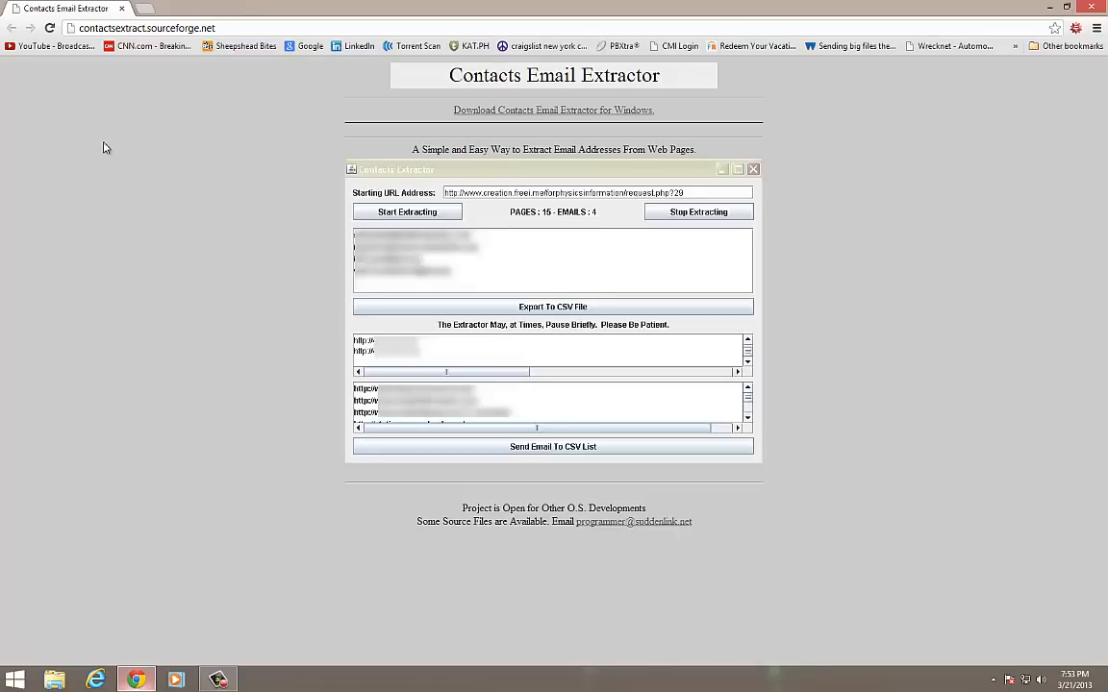
pyautogui.moveTo(704, 427)
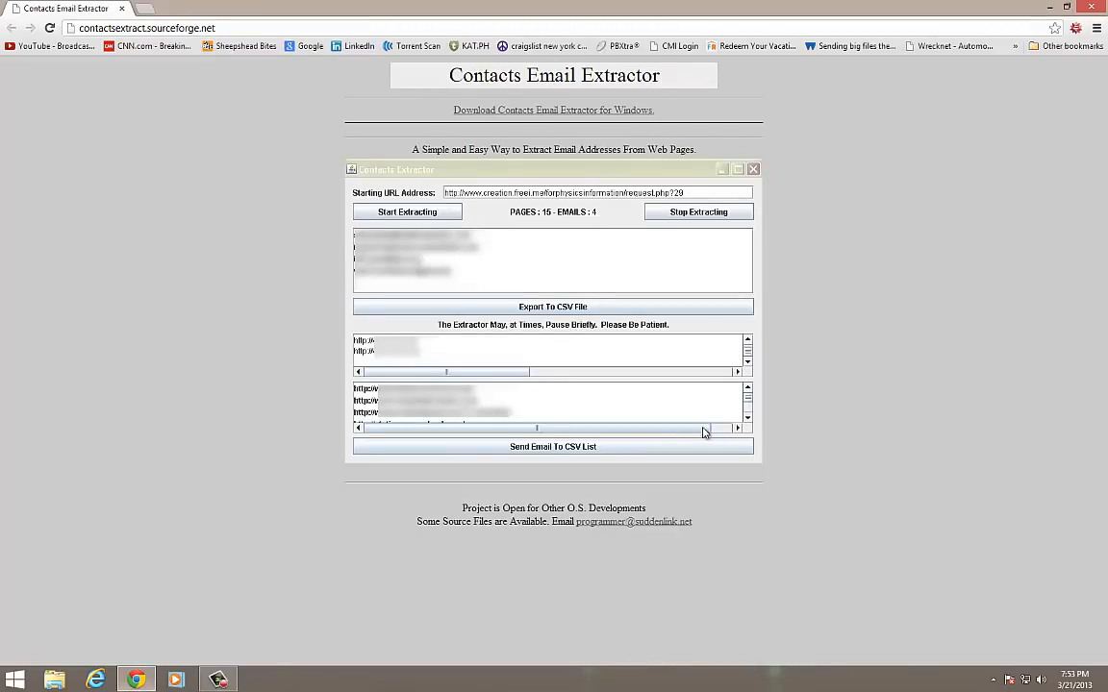
pyautogui.moveTo(635, 84)
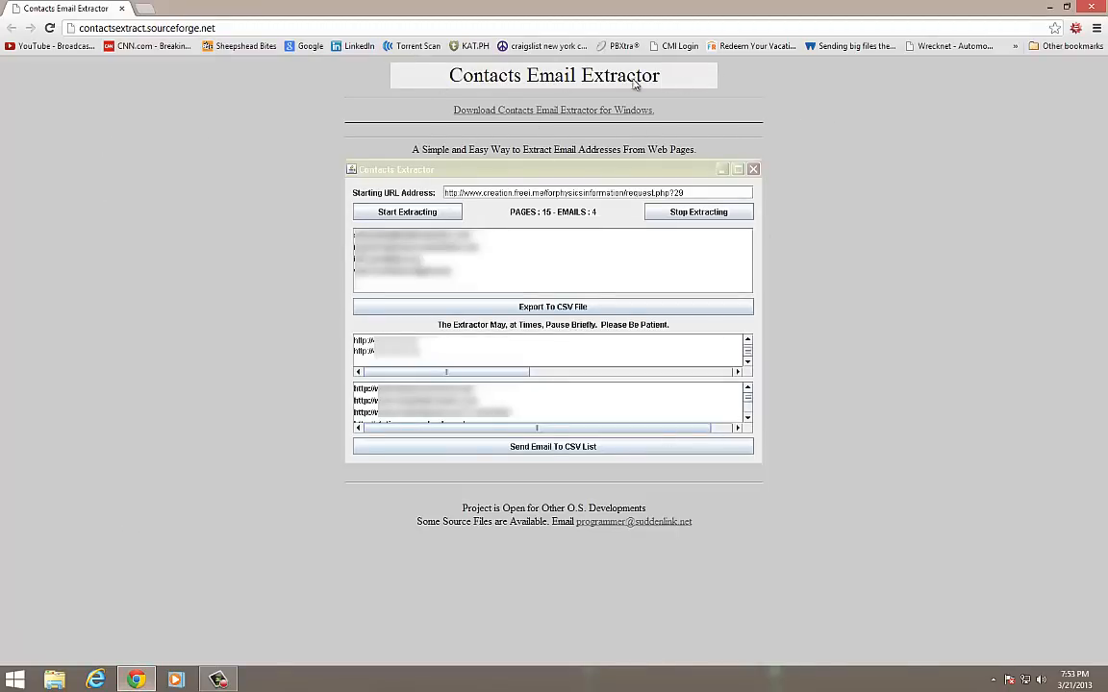
pyautogui.moveTo(178, 220)
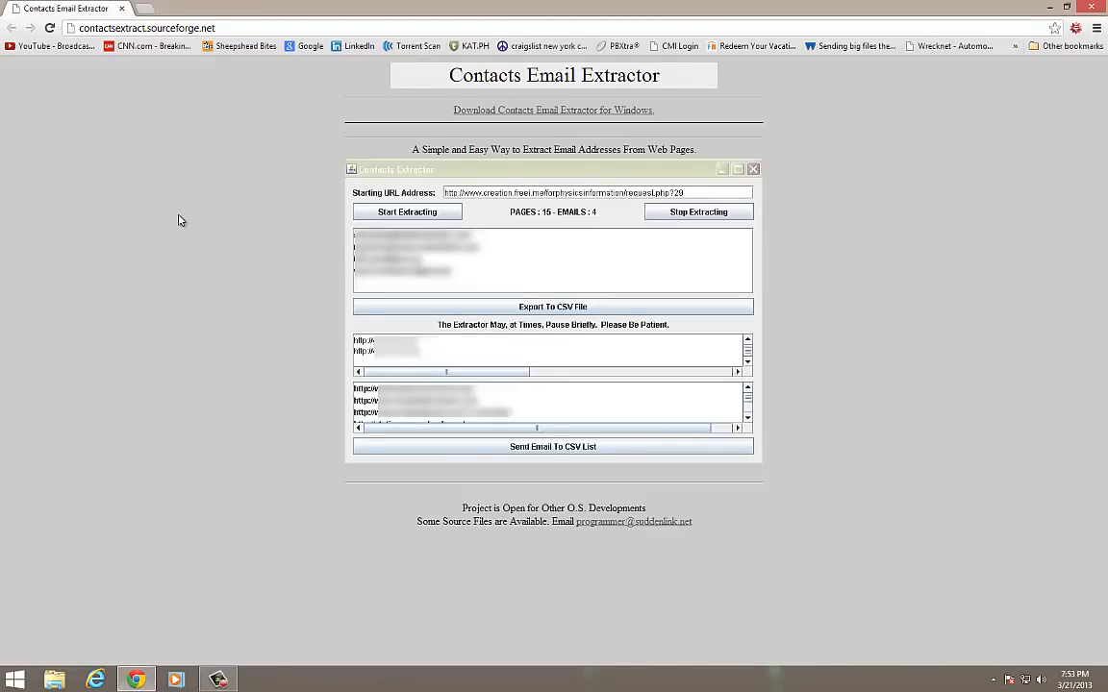
pyautogui.moveTo(455, 531)
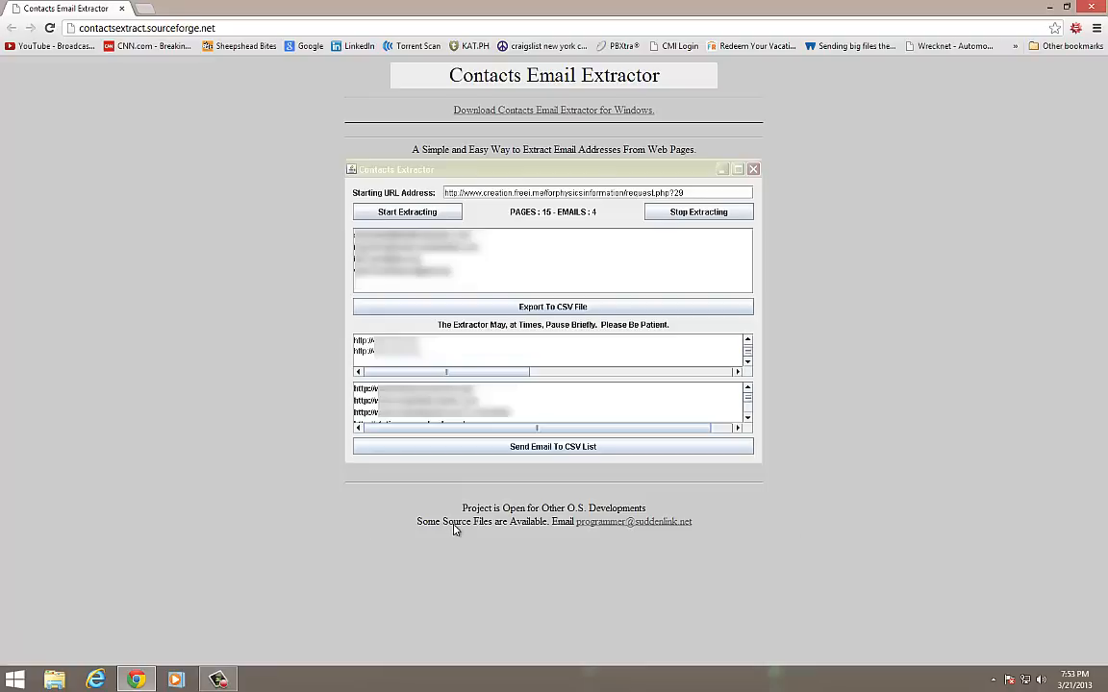
pyautogui.click(149, 29)
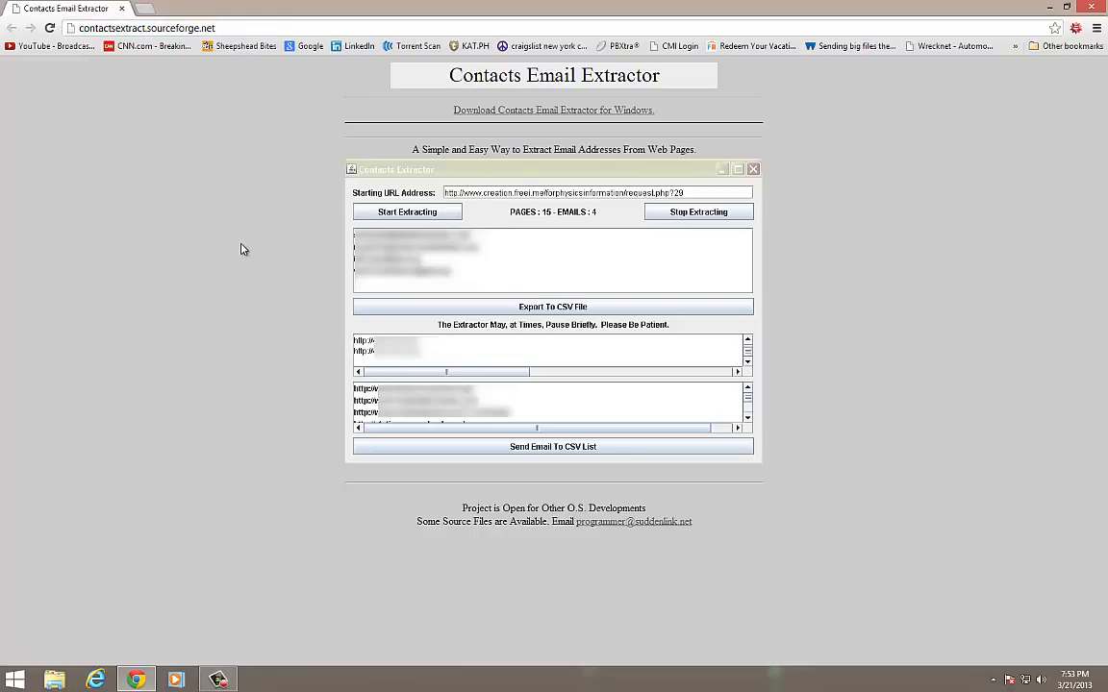
pyautogui.moveTo(739, 181)
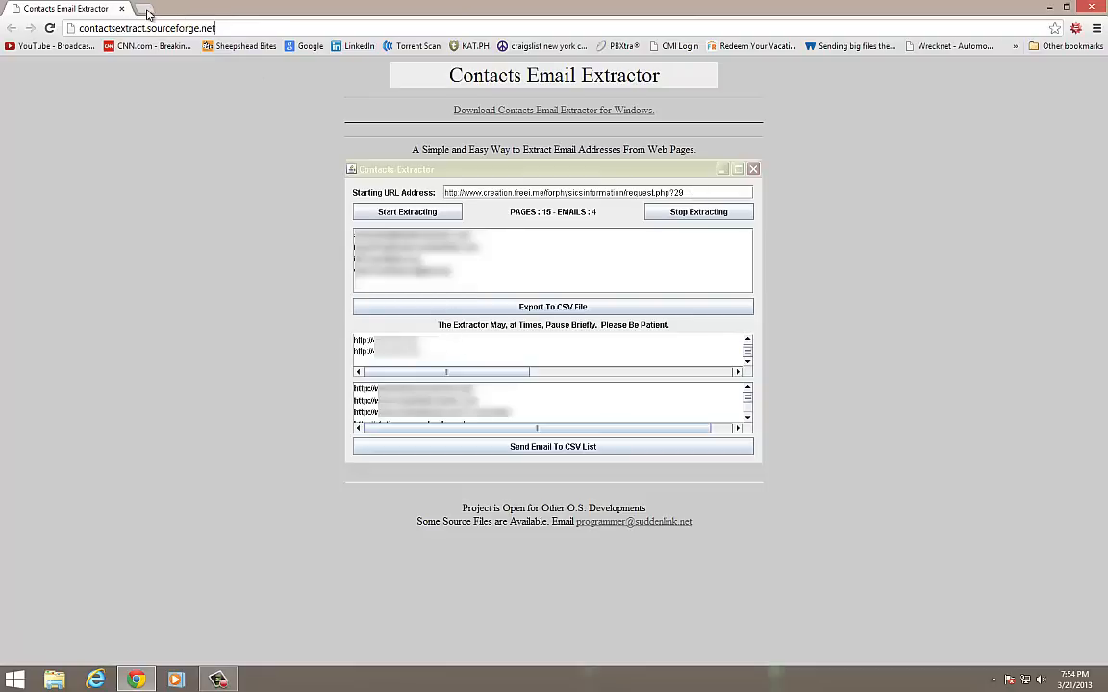
pyautogui.click(157, 9)
pyautogui.write('java.com/en/')
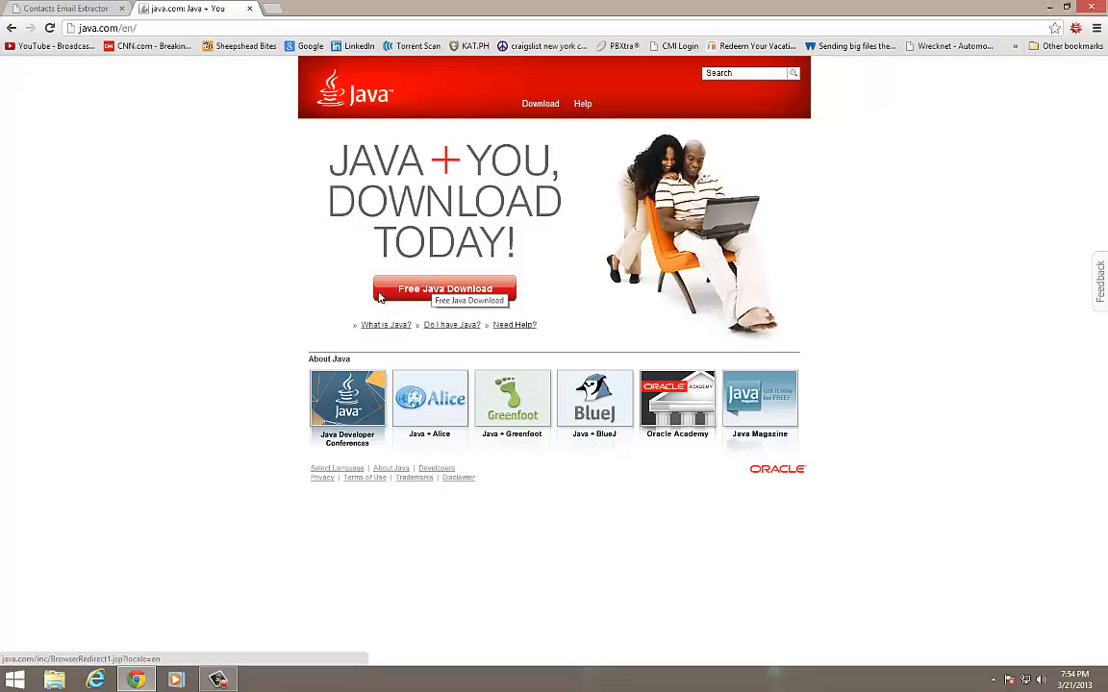
pyautogui.moveTo(55, 150)
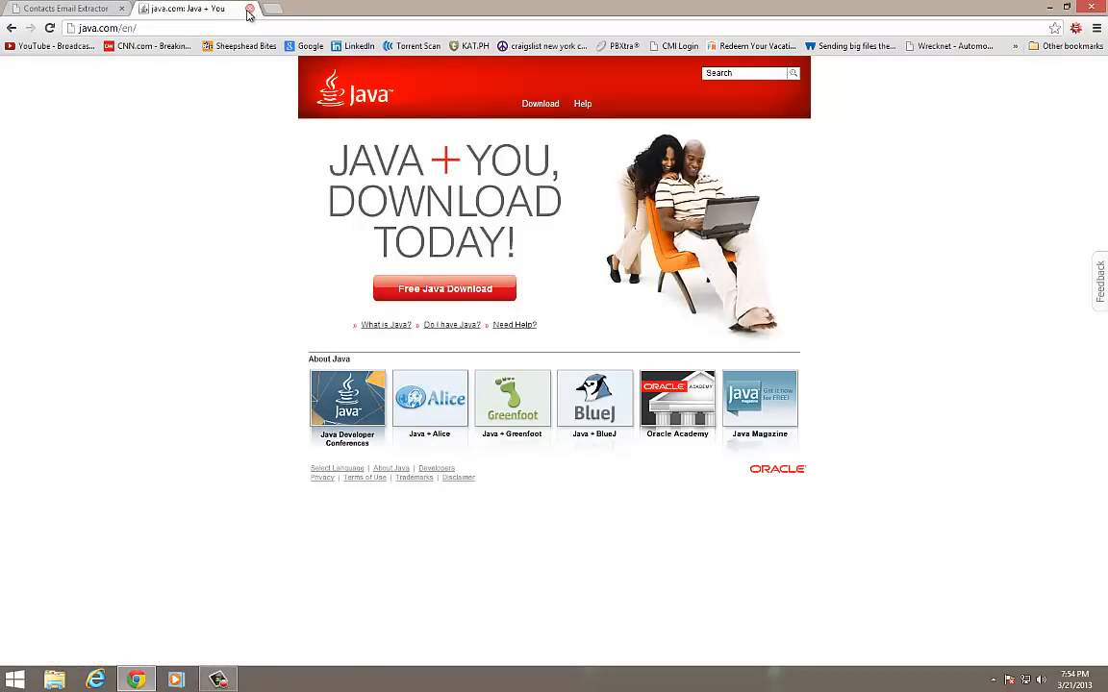
pyautogui.click(58, 8)
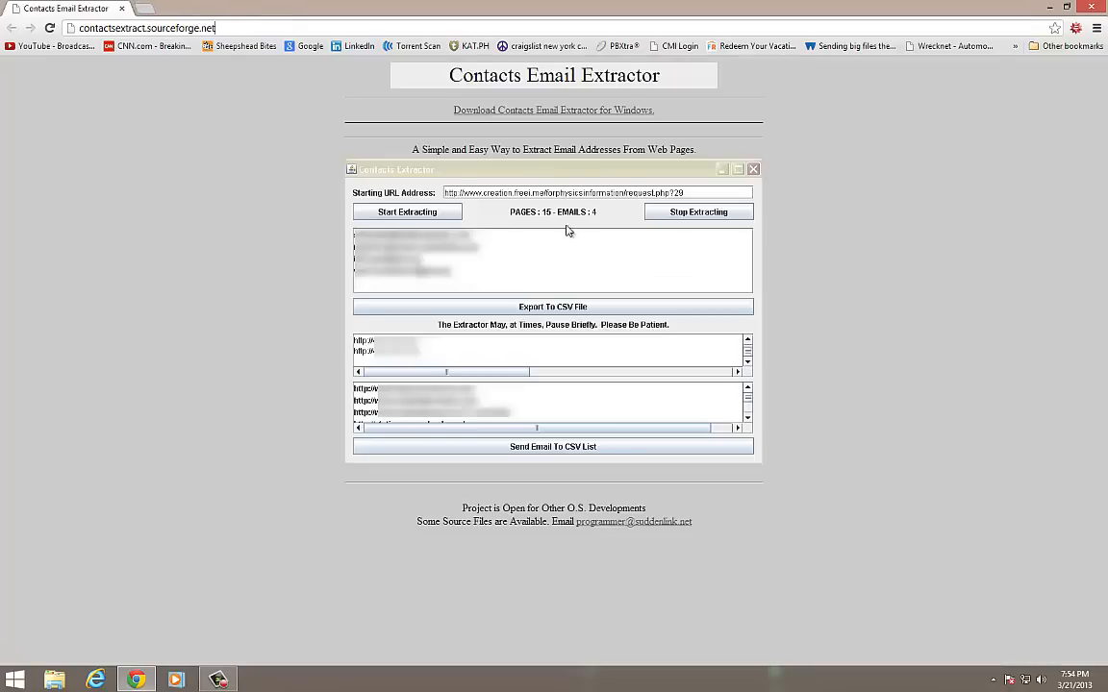
pyautogui.moveTo(583, 294)
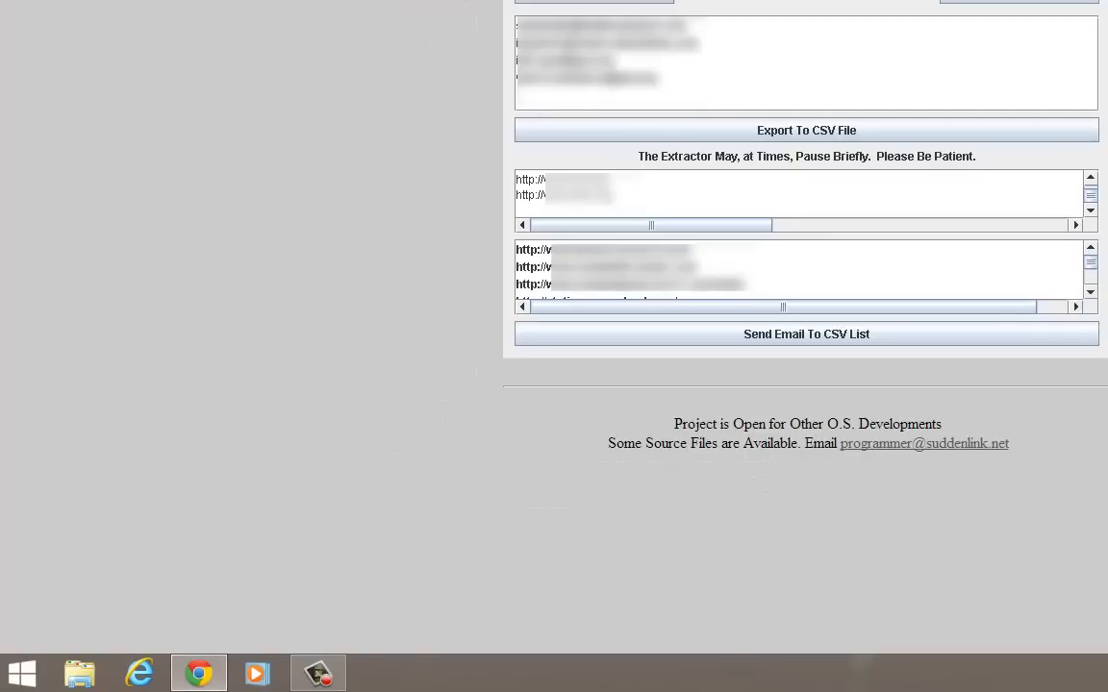
# Step: Launch Contacts Email Extractor from the Start menu's All Programs list
pyautogui.click(19, 665)
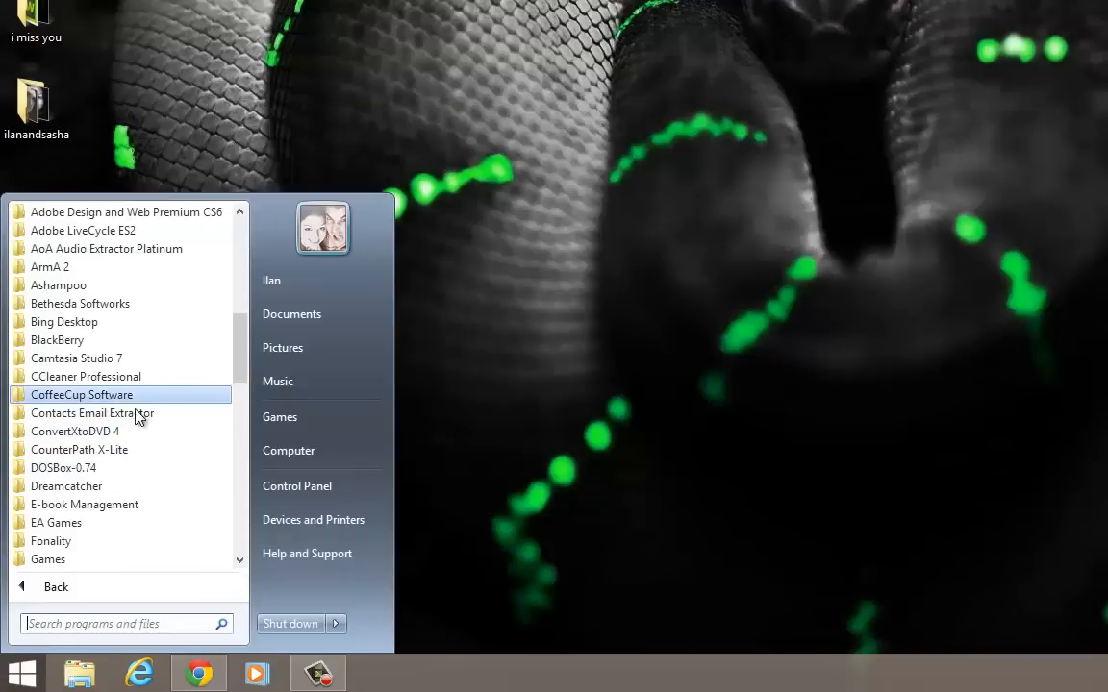
pyautogui.click(91, 413)
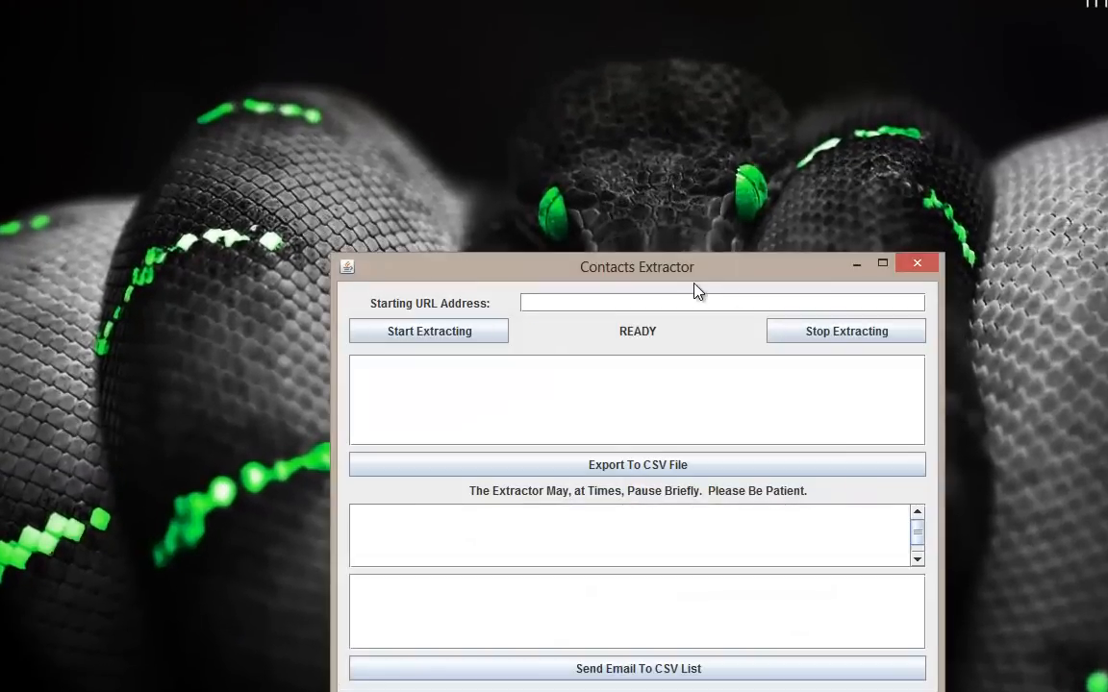
# Step: Drag the empty Contacts Extractor window toward the centre of the desktop
pyautogui.moveTo(637, 267); pyautogui.dragTo(511, 144)
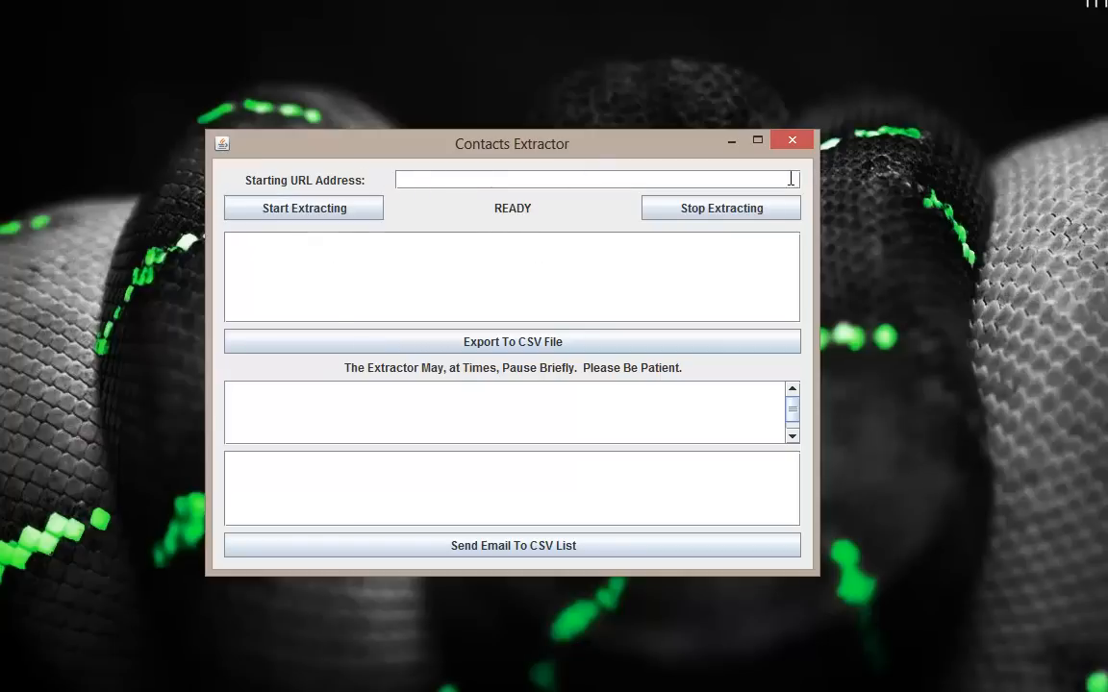
pyautogui.moveTo(554, 192)
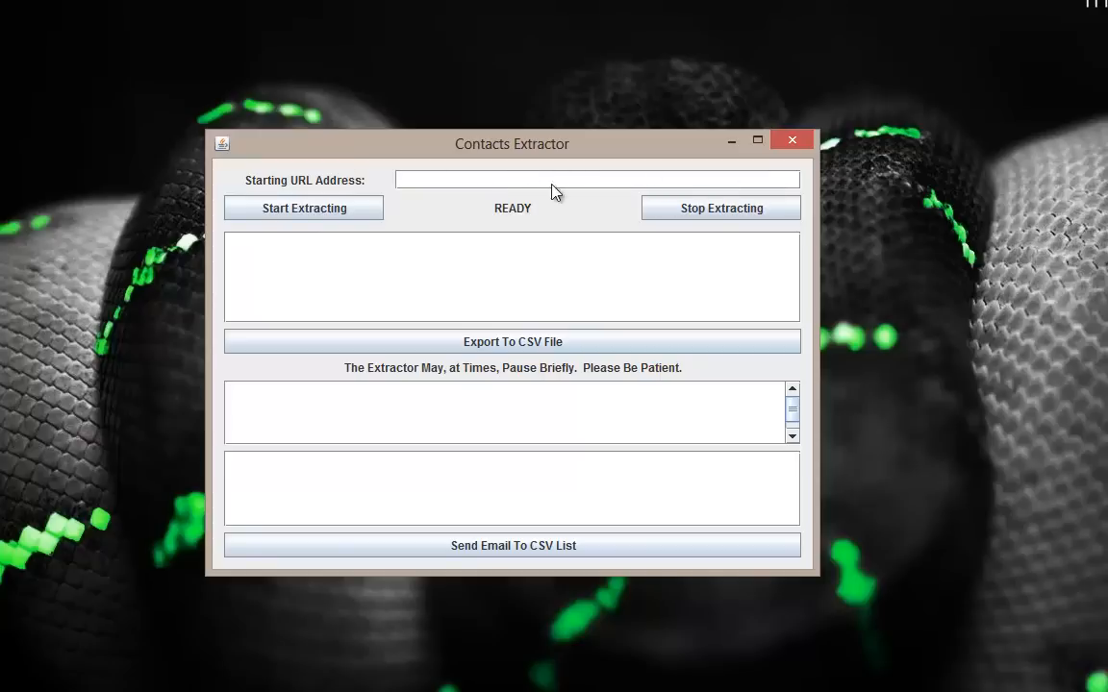
pyautogui.moveTo(546, 143)
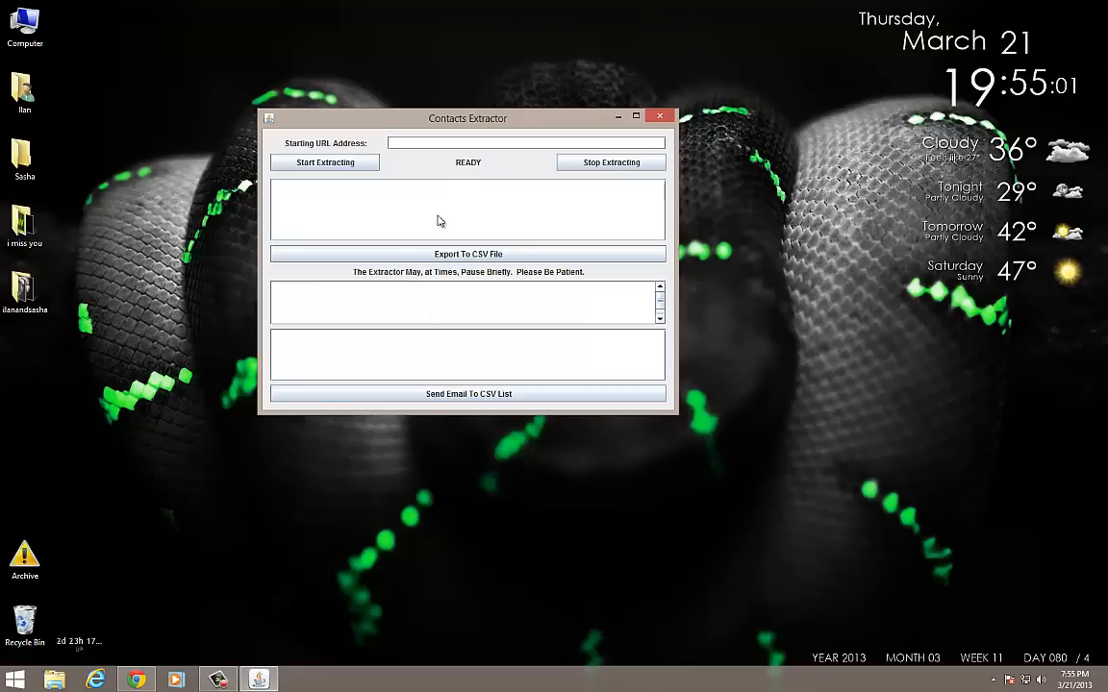
pyautogui.moveTo(518, 308)
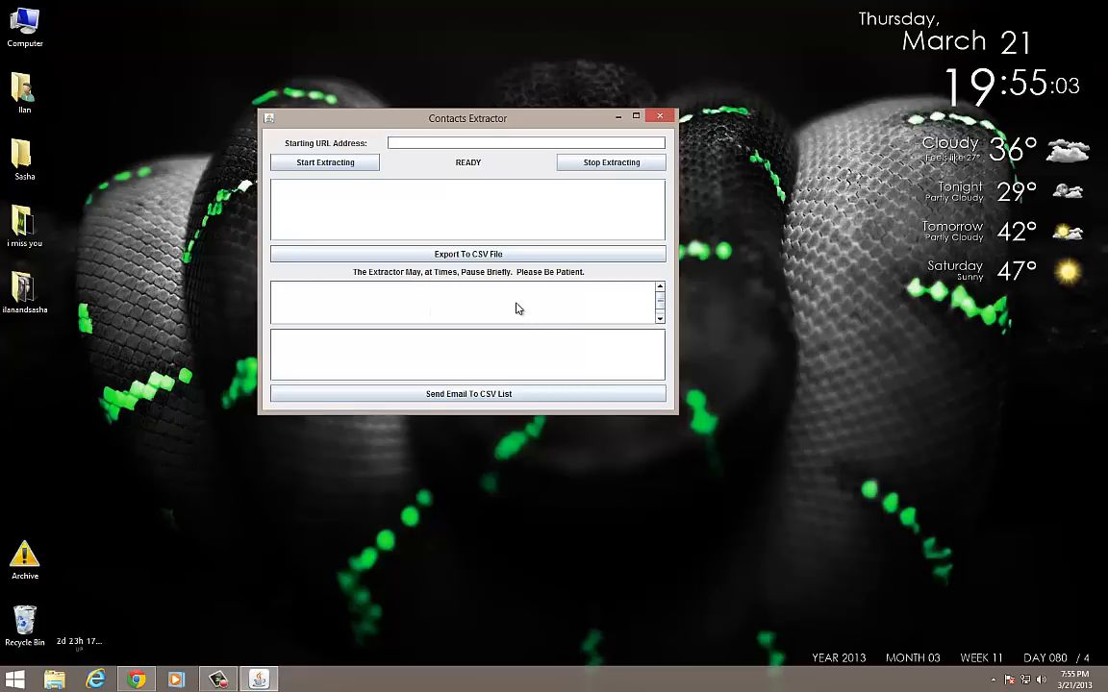
pyautogui.moveTo(720, 352)
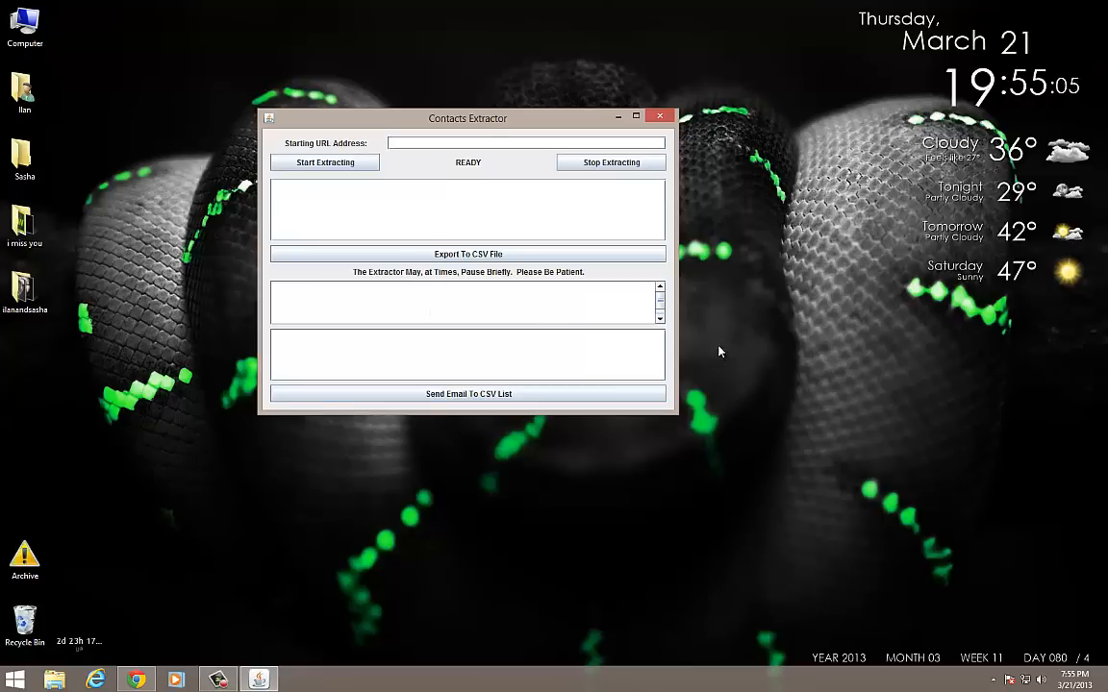
pyautogui.moveTo(192, 82)
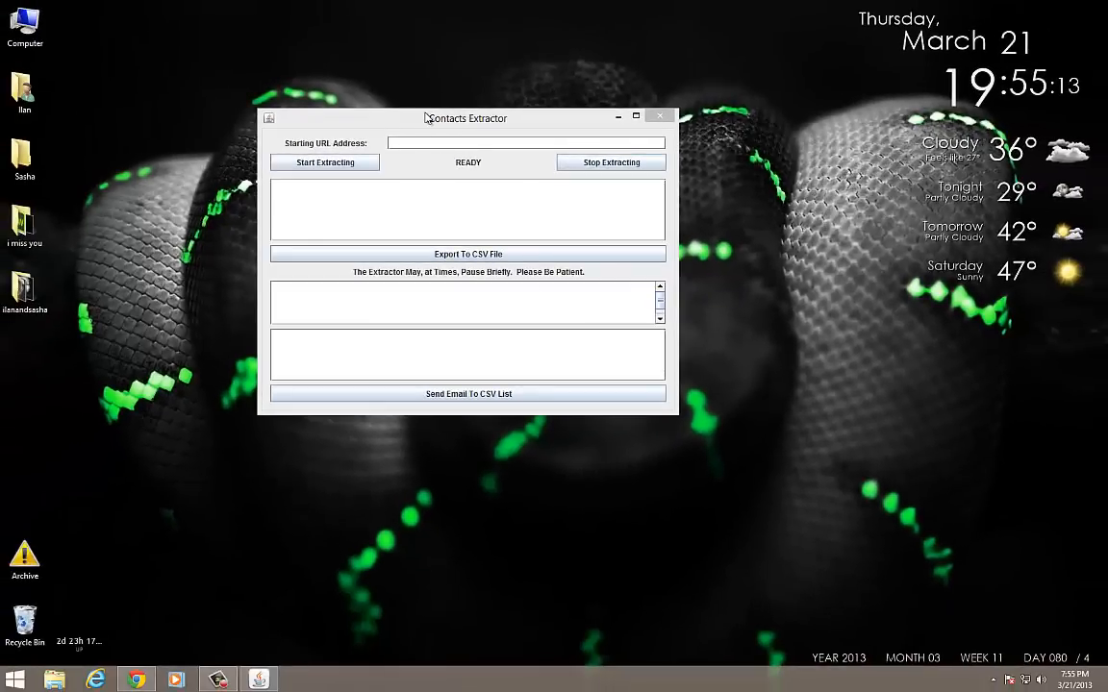
pyautogui.moveTo(466, 117); pyautogui.dragTo(536, 120)
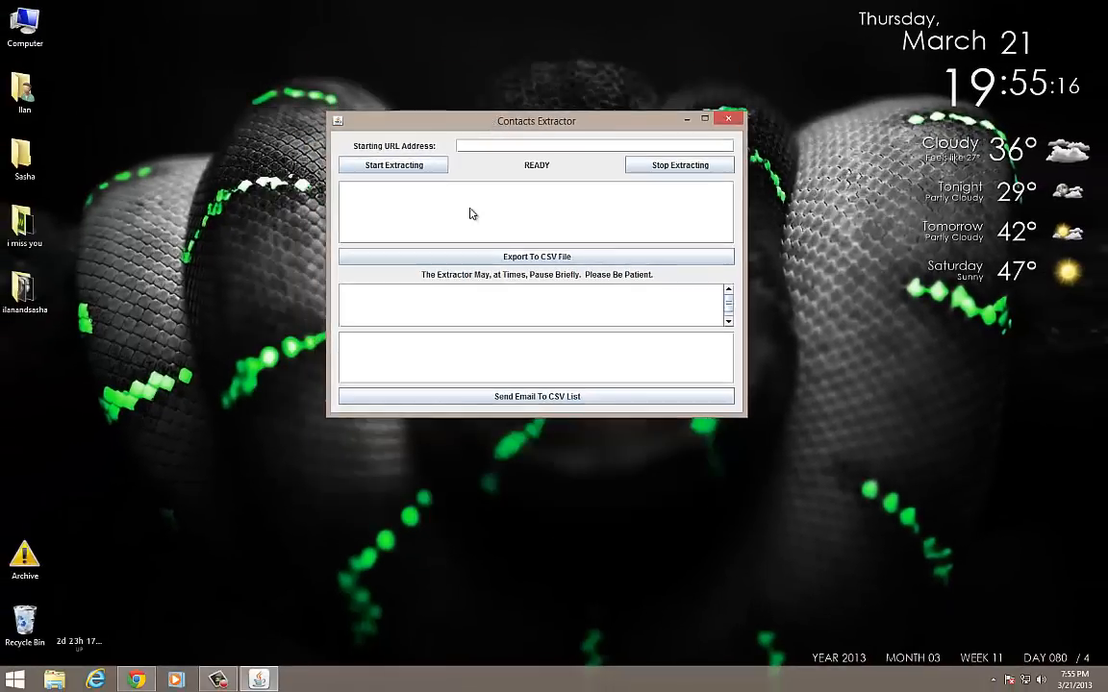
pyautogui.moveTo(667, 313)
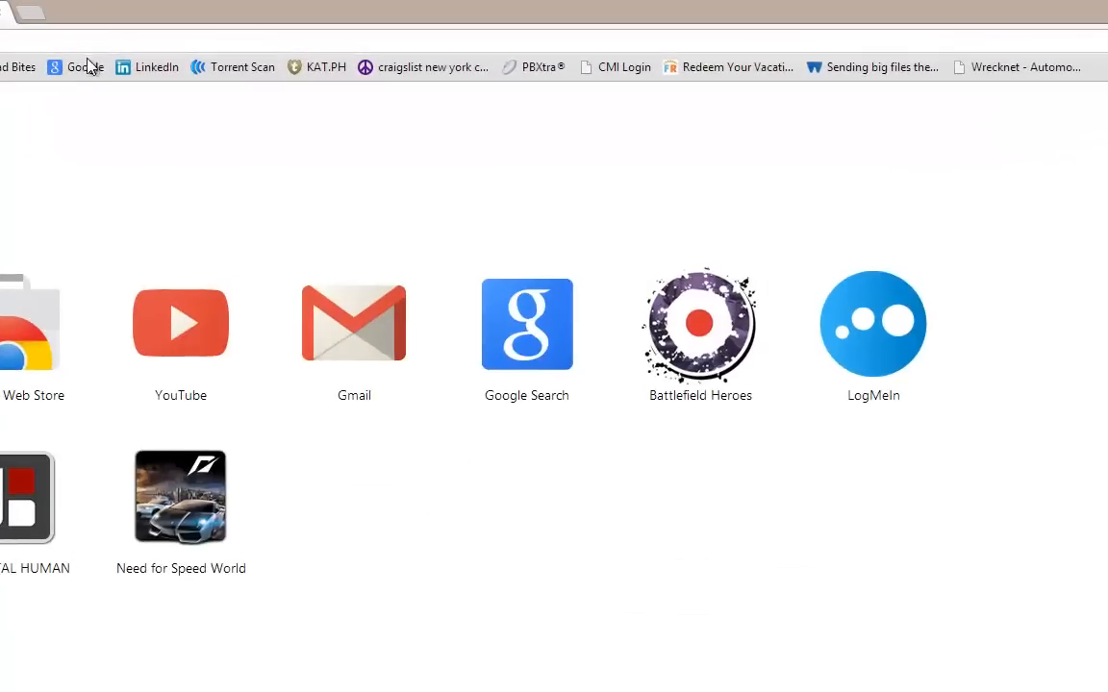
# Step: Search eLocal for plumbers in zip 11229 and scroll the 140 Brooklyn results
pyautogui.click(84, 67)
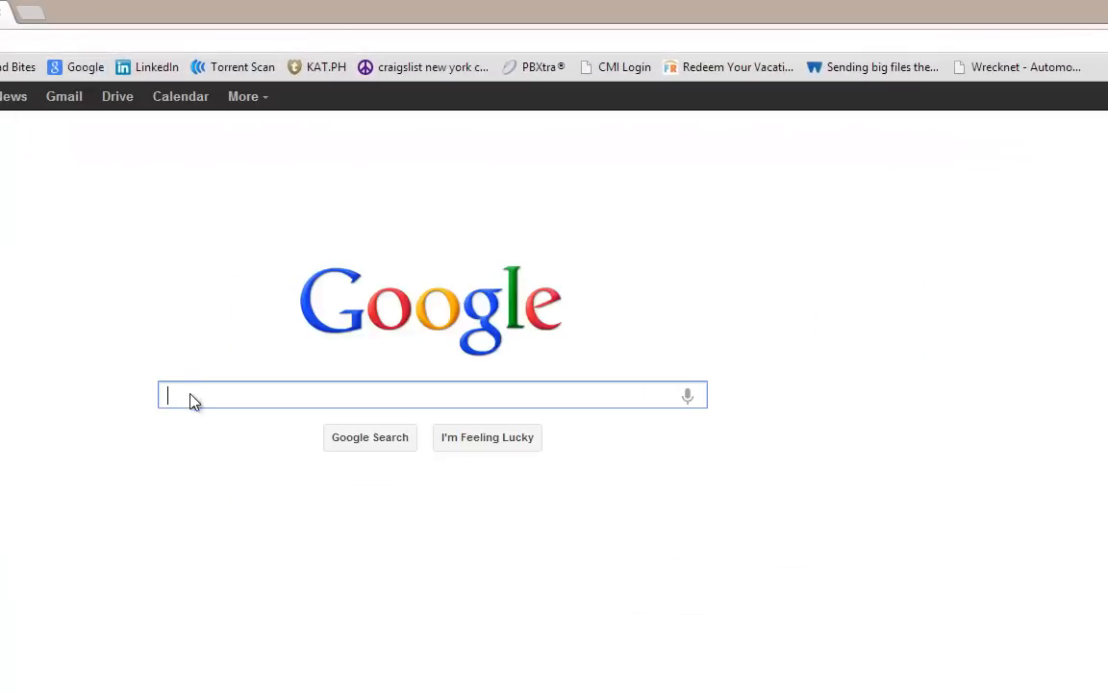
pyautogui.moveTo(212, 649)
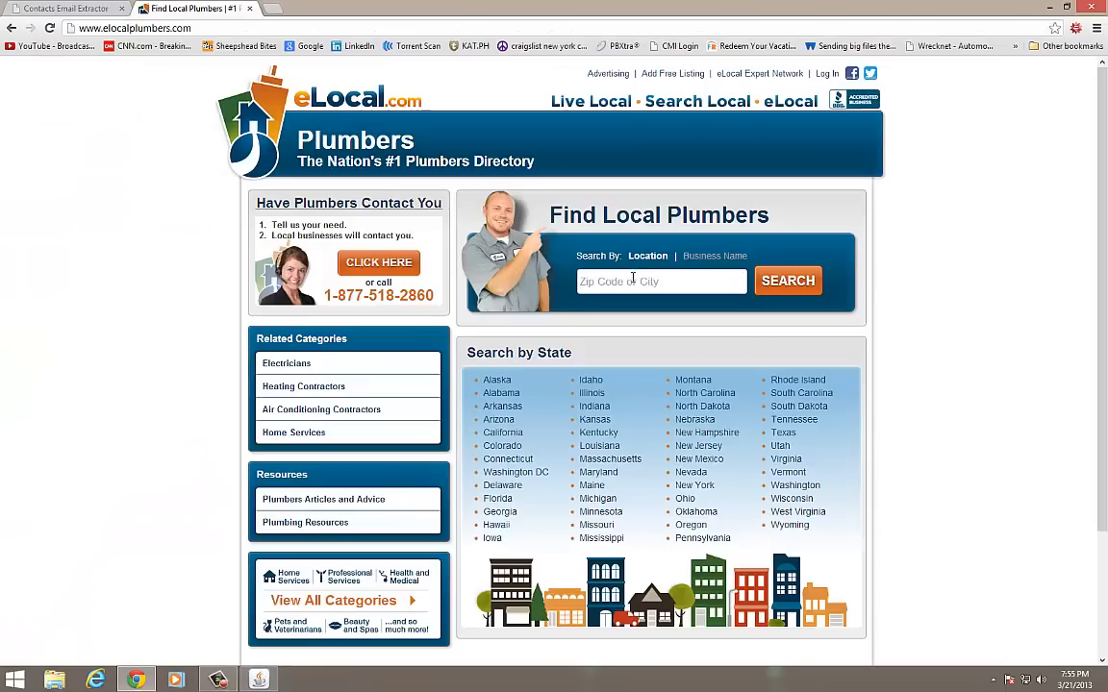
pyautogui.write('11')
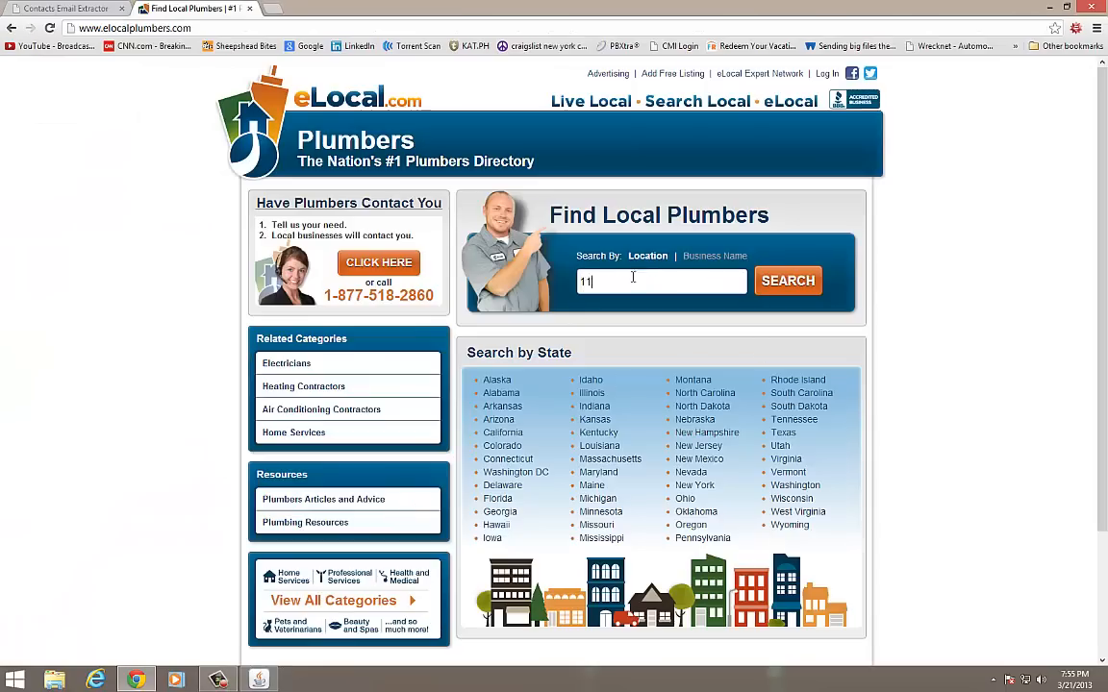
pyautogui.click(787, 280)
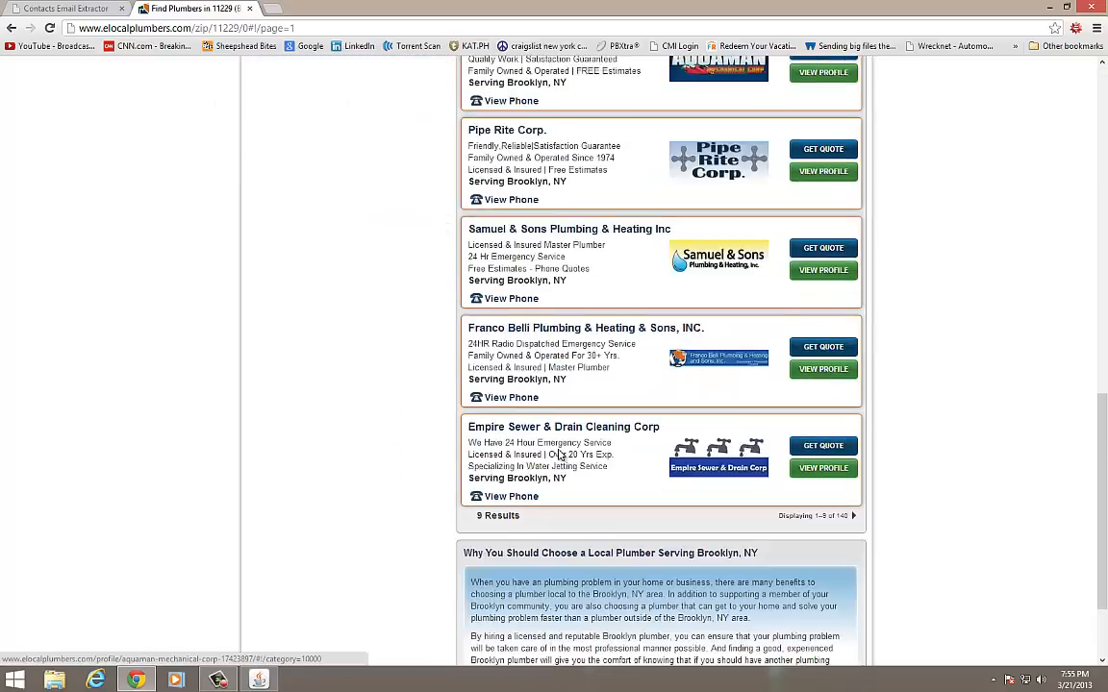
pyautogui.scroll(-3)
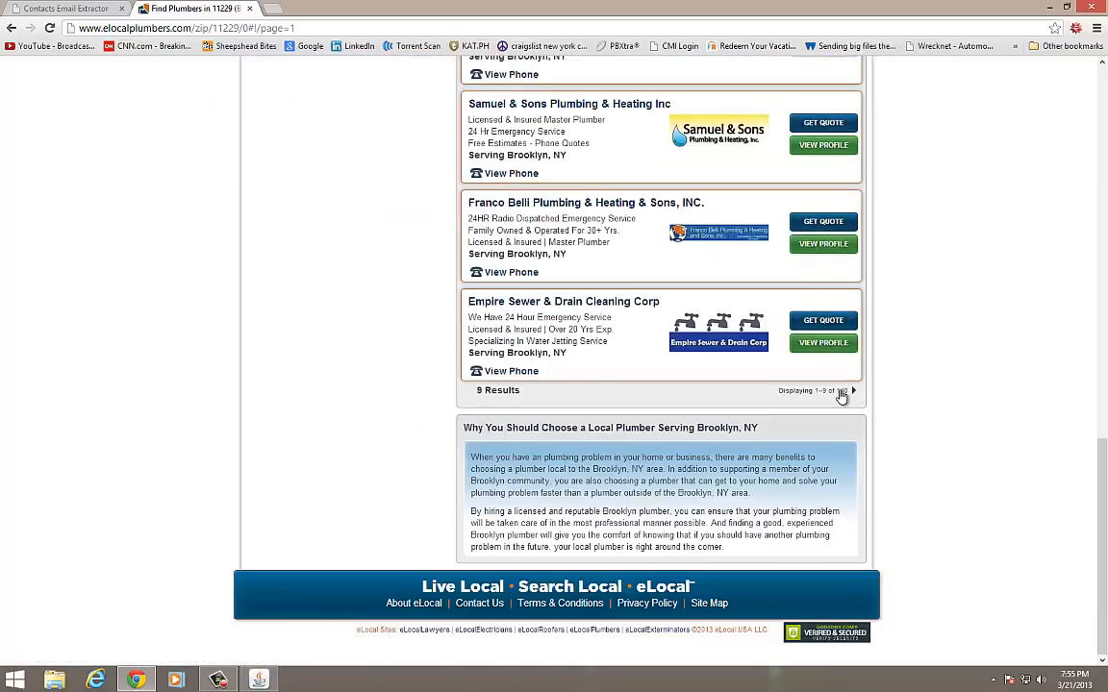
pyautogui.scroll(3)
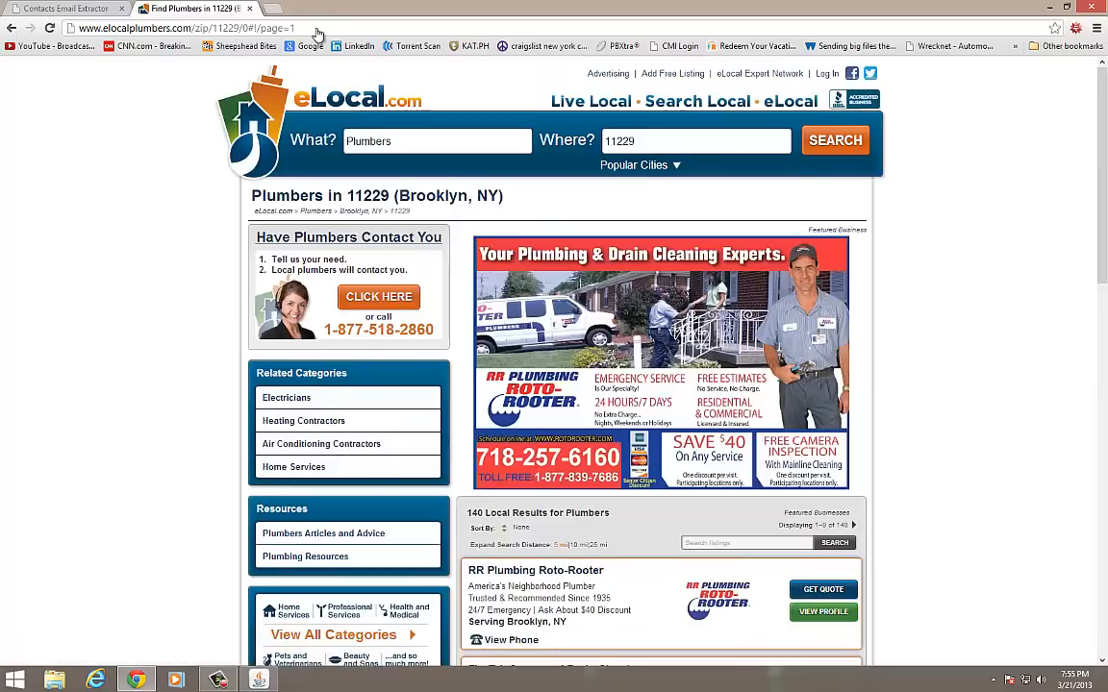
pyautogui.click(163, 27)
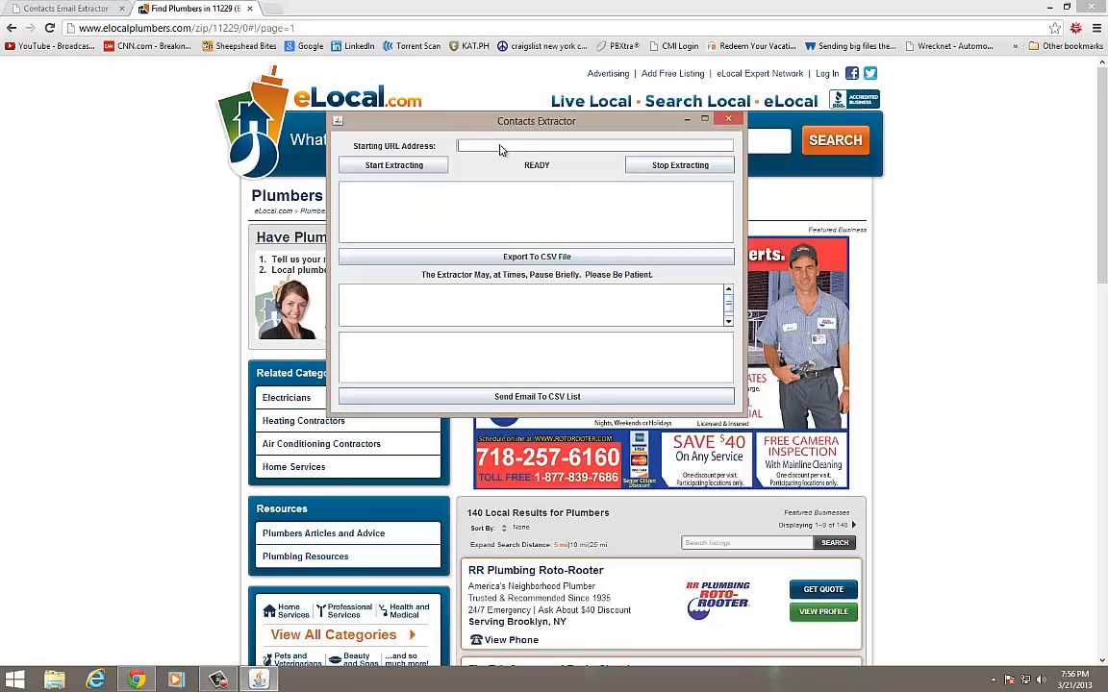
pyautogui.write('http://www.elocalplumbers.com/zip/11229/0#/page=1')
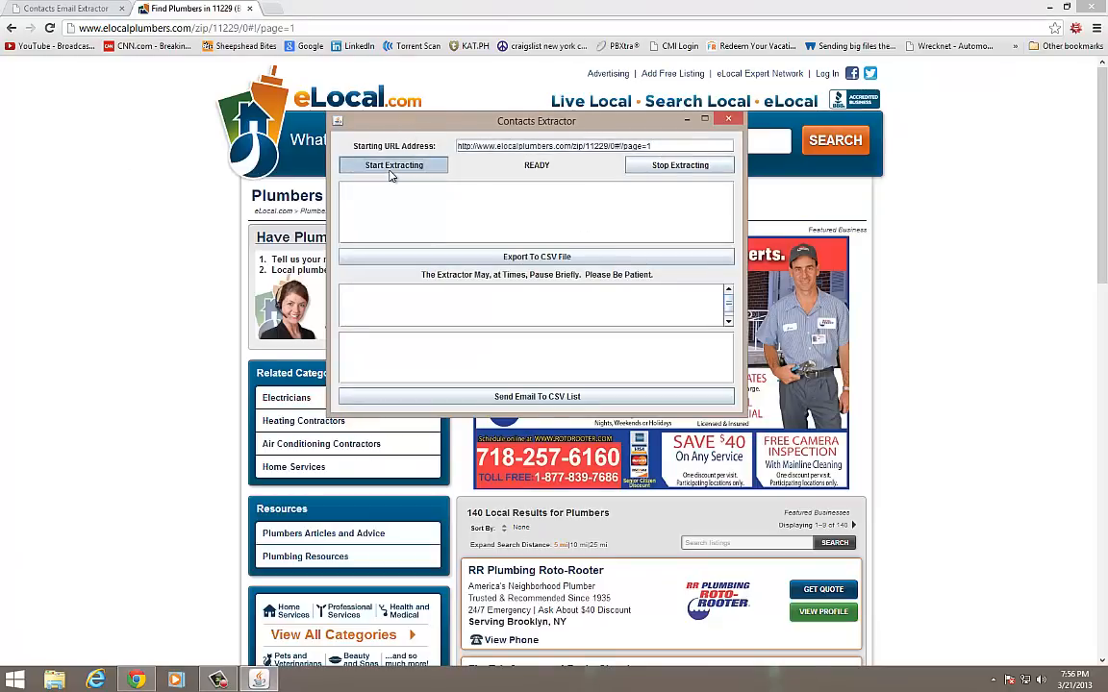
pyautogui.click(393, 164)
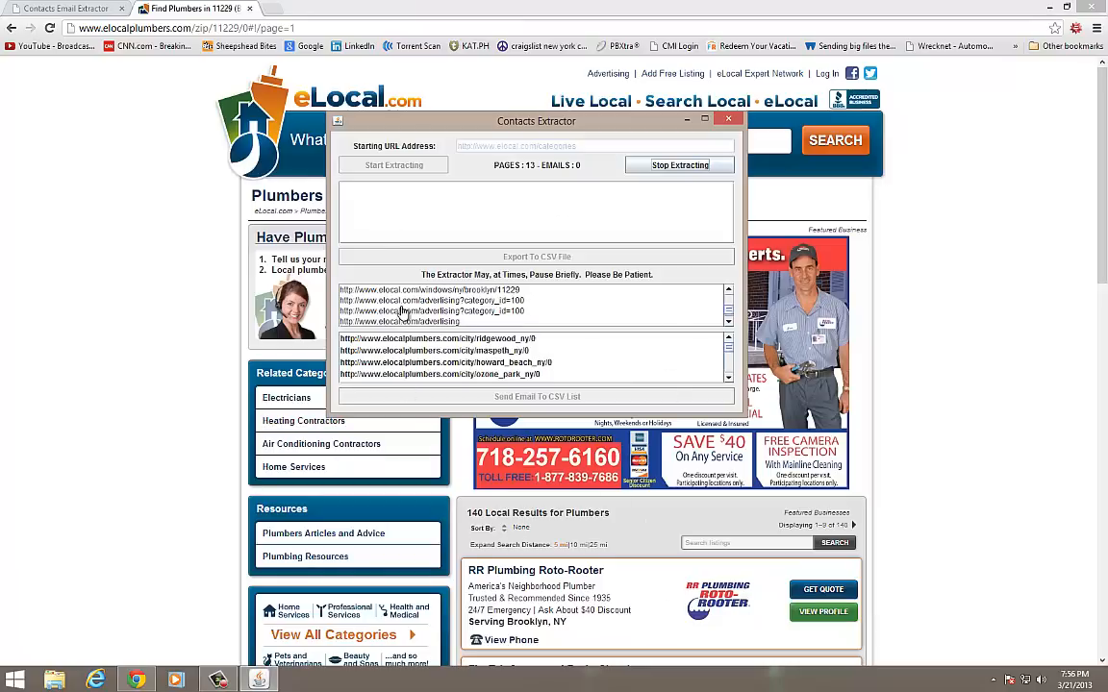
pyautogui.moveTo(535, 120); pyautogui.dragTo(386, 196)
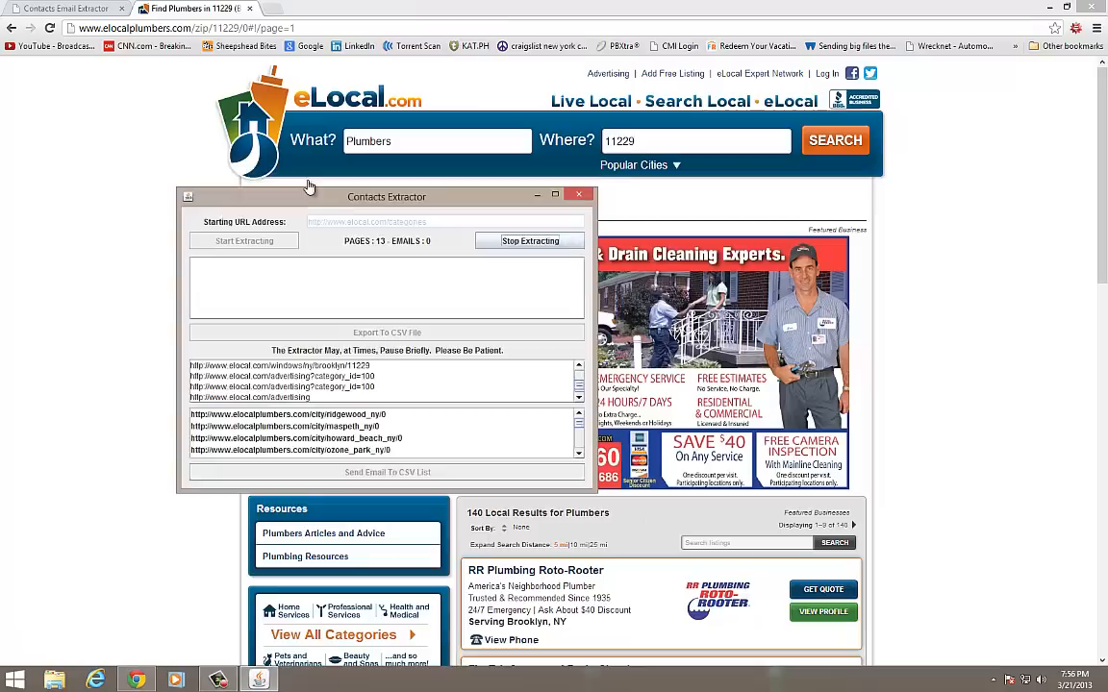
pyautogui.moveTo(386, 196); pyautogui.dragTo(324, 174)
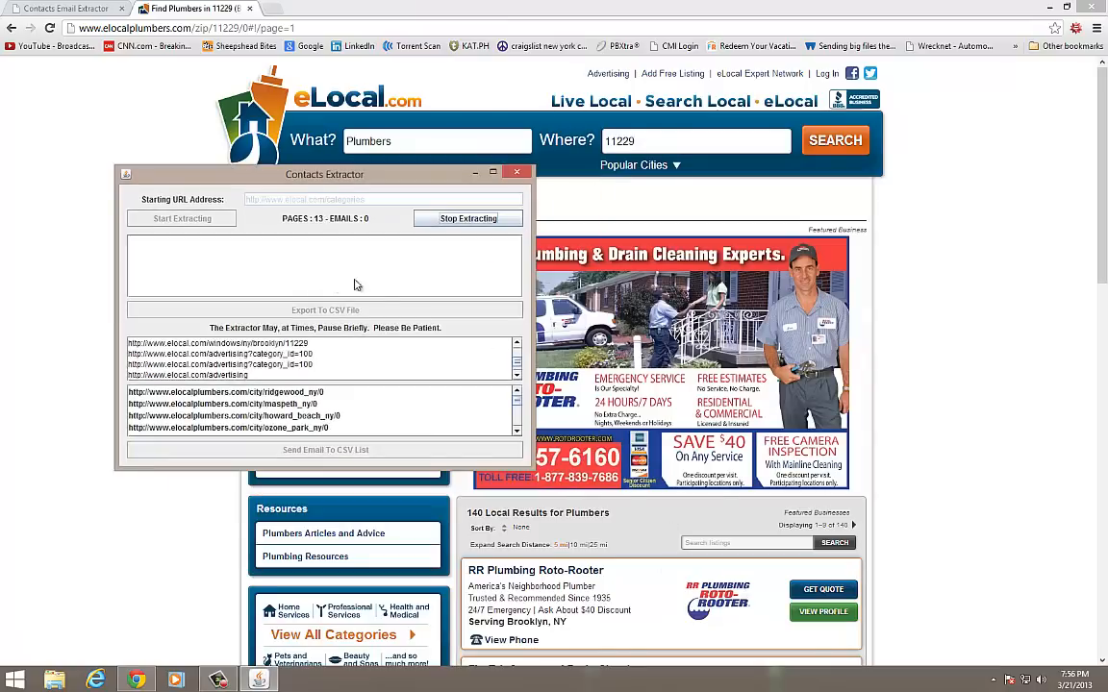
pyautogui.moveTo(122, 209)
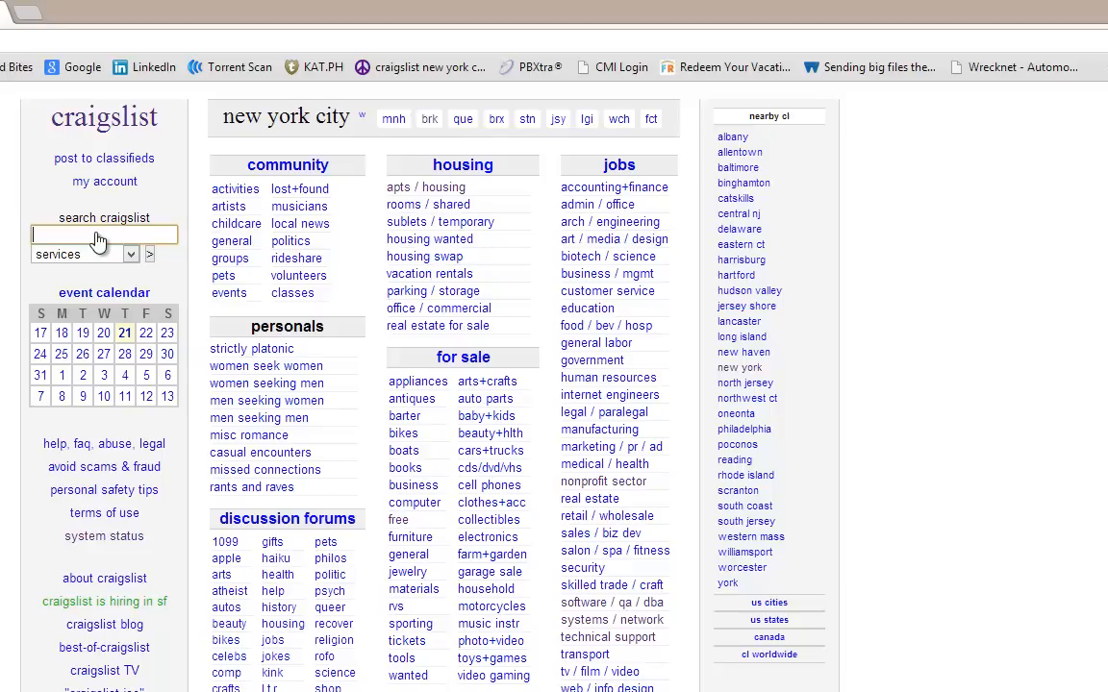
# Step: Search Craigslist New York services for 'dentist' and scroll the 47 results
pyautogui.write('dentist')
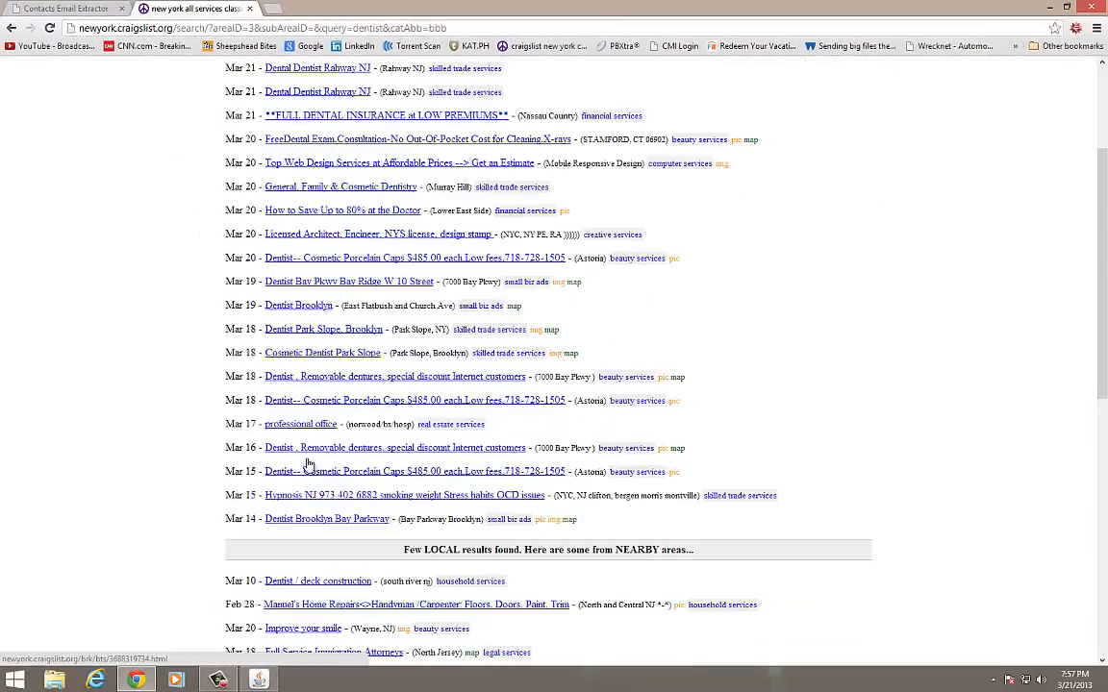
pyautogui.scroll(-3)
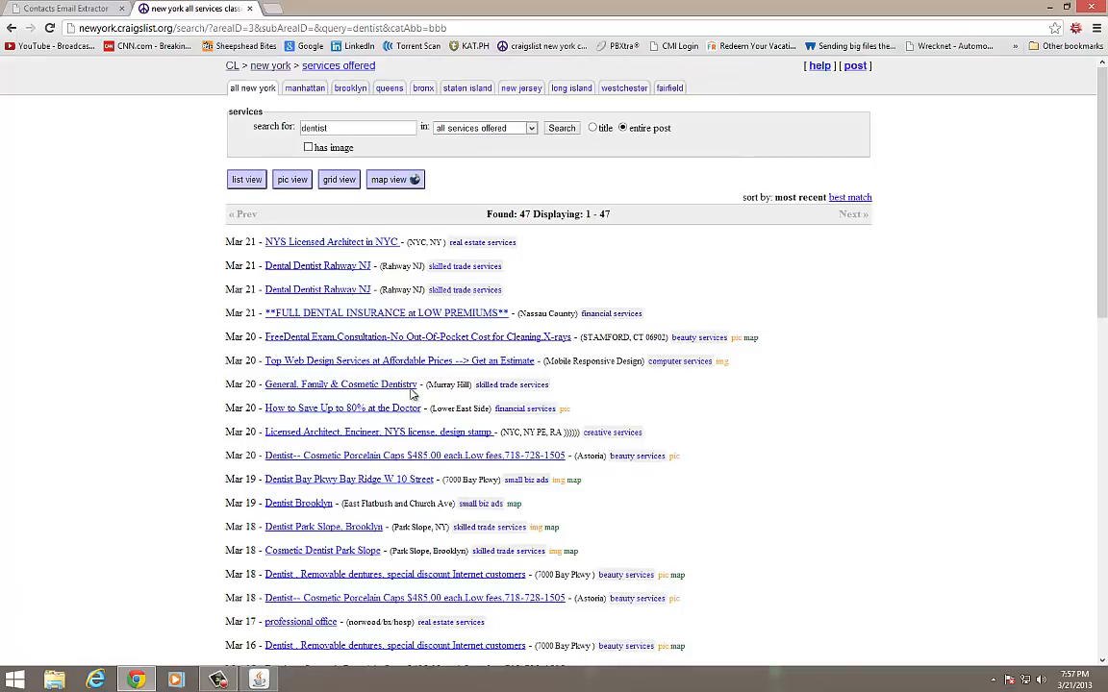
# Step: Stop the plumber crawl and restart extraction from the Craigslist dentist results URL
pyautogui.click(279, 27)
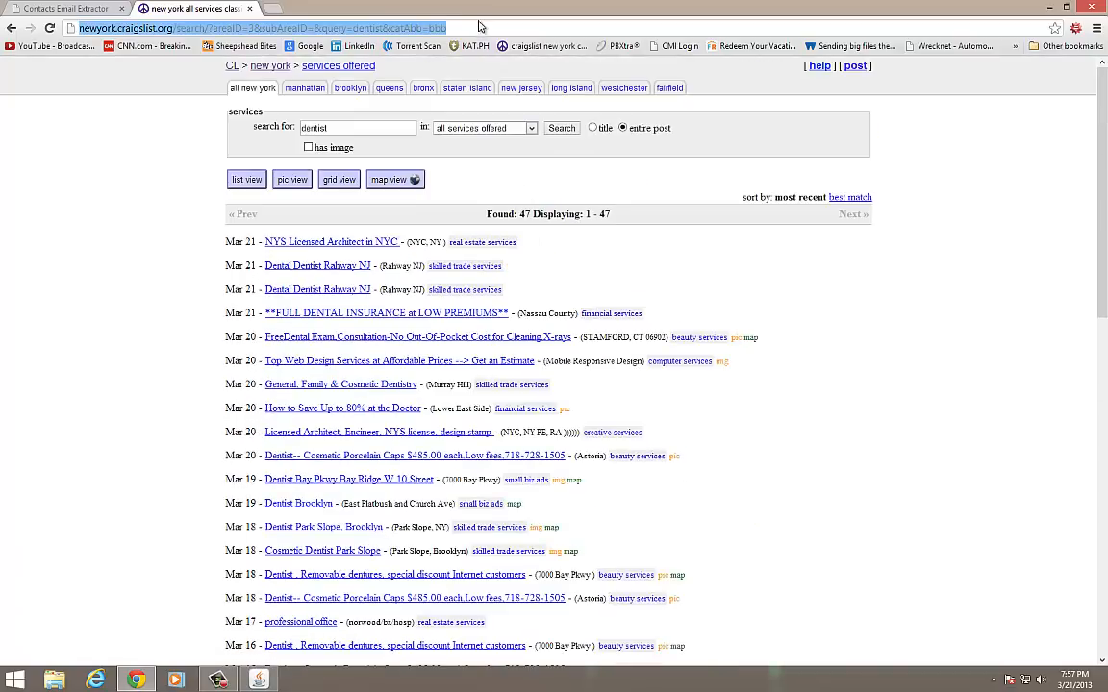
pyautogui.click(258, 679)
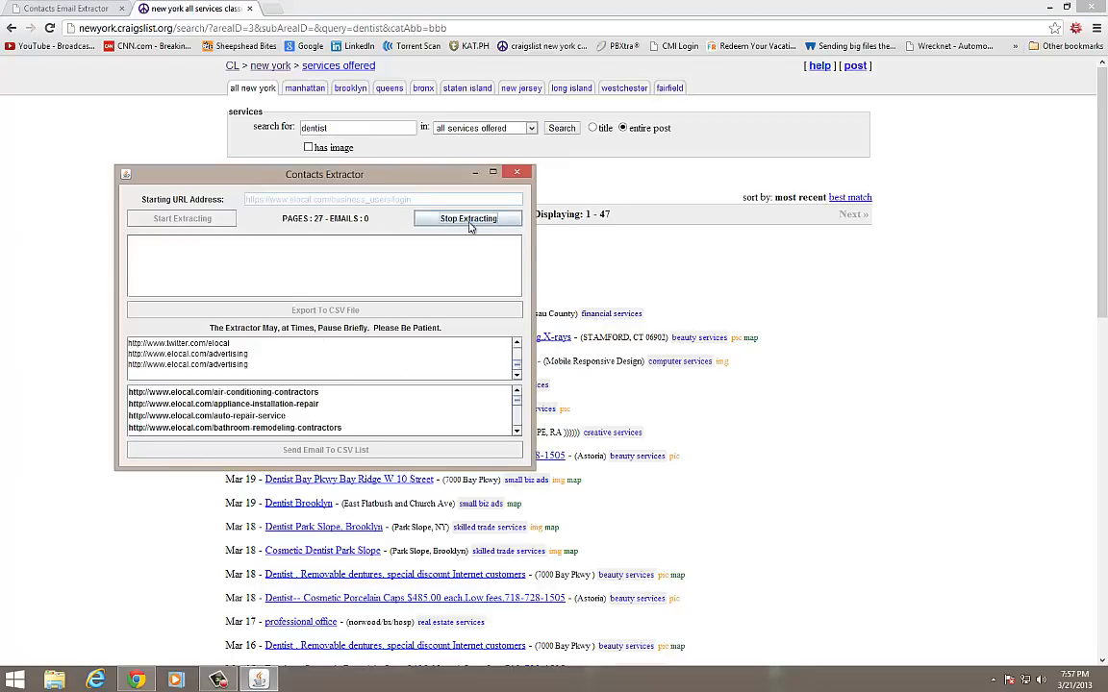
pyautogui.click(466, 218)
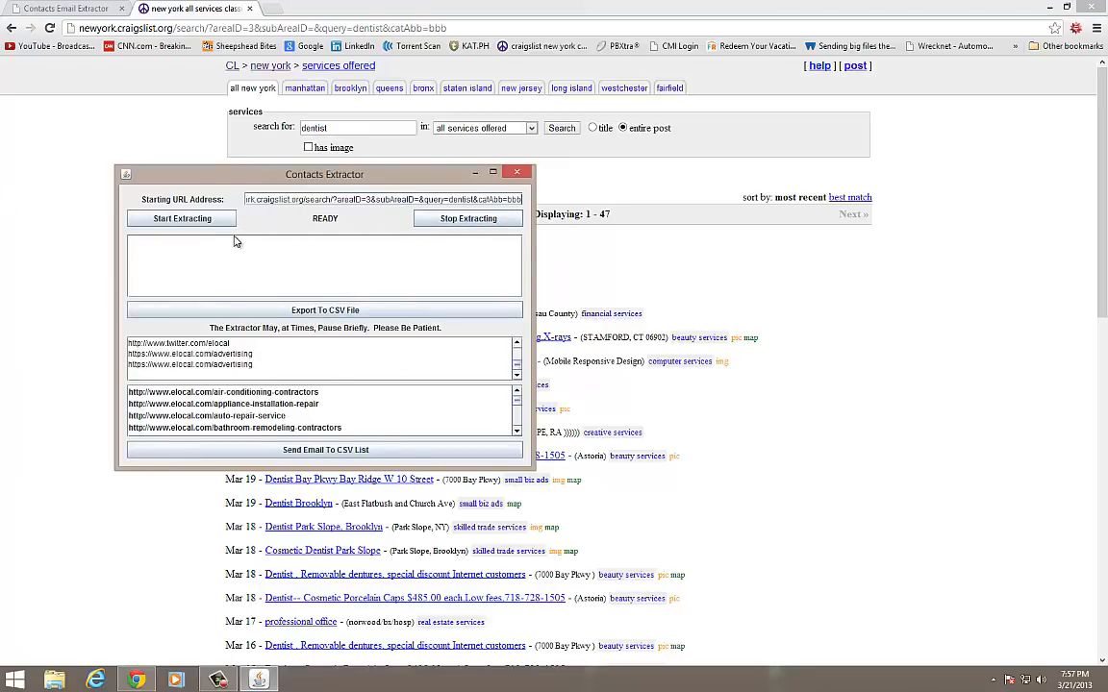
pyautogui.click(182, 218)
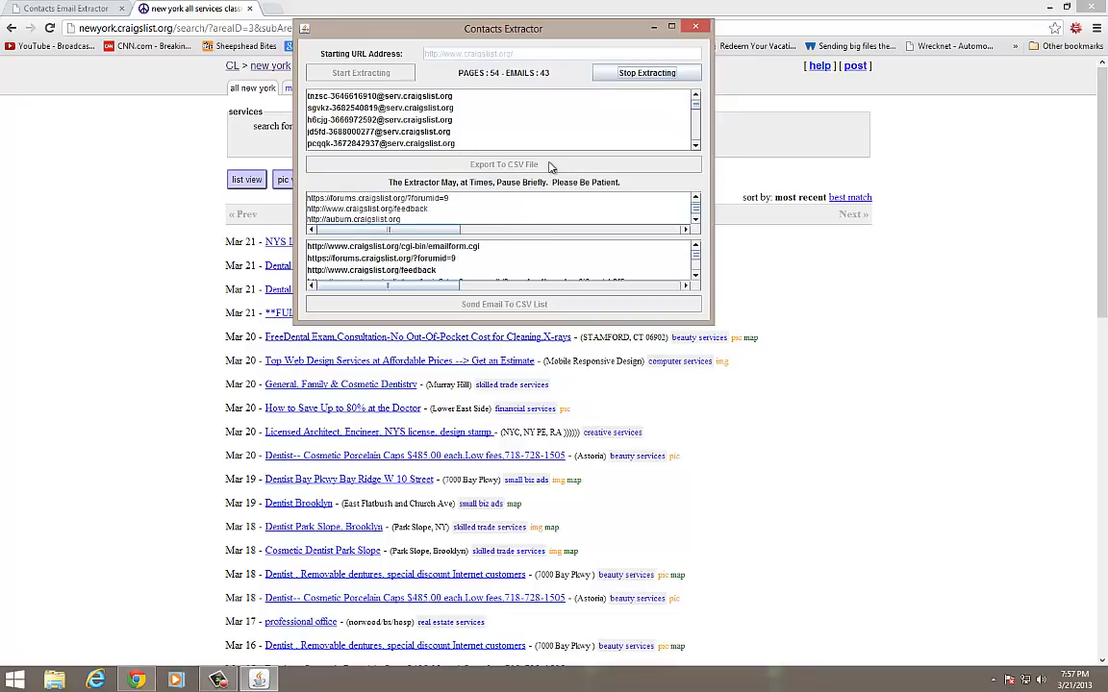
pyautogui.moveTo(515, 182)
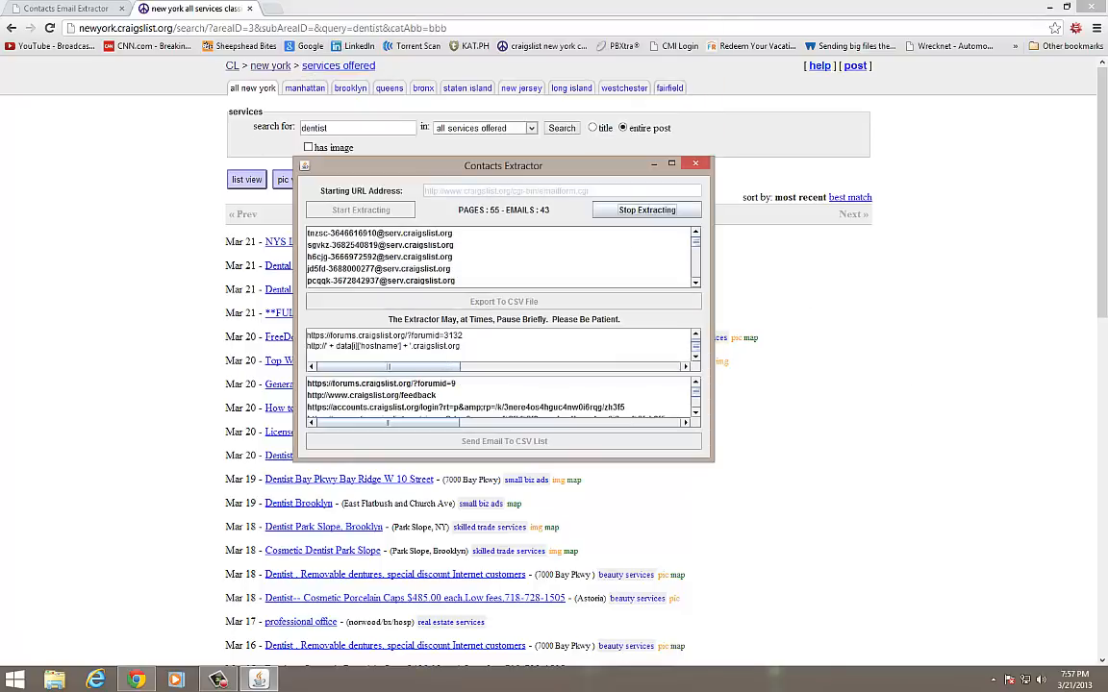
# Step: Search Google for 'shops in 11229', briefly open Pizza Shops, then scroll the results
pyautogui.click(181, 13)
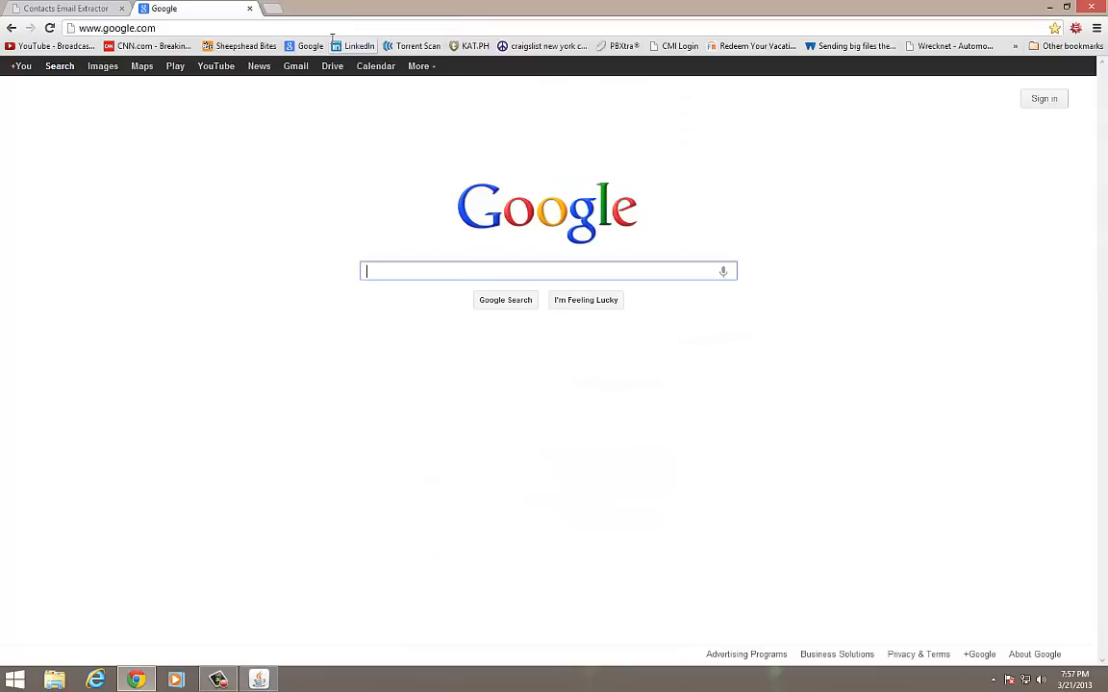
pyautogui.moveTo(358, 46)
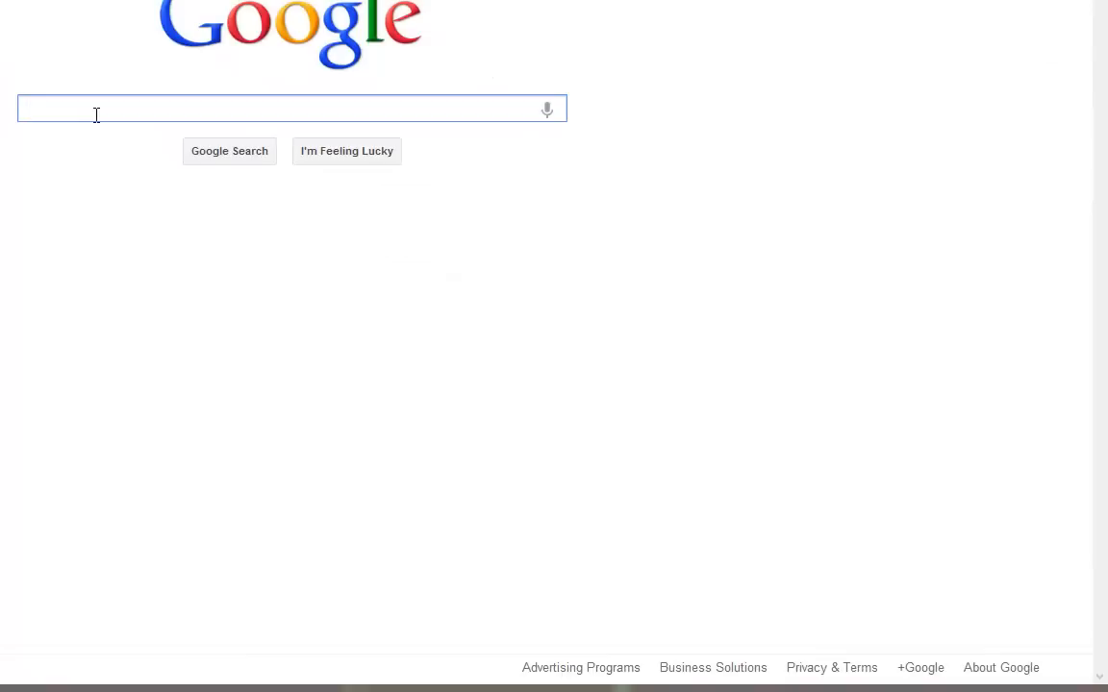
pyautogui.click(96, 109)
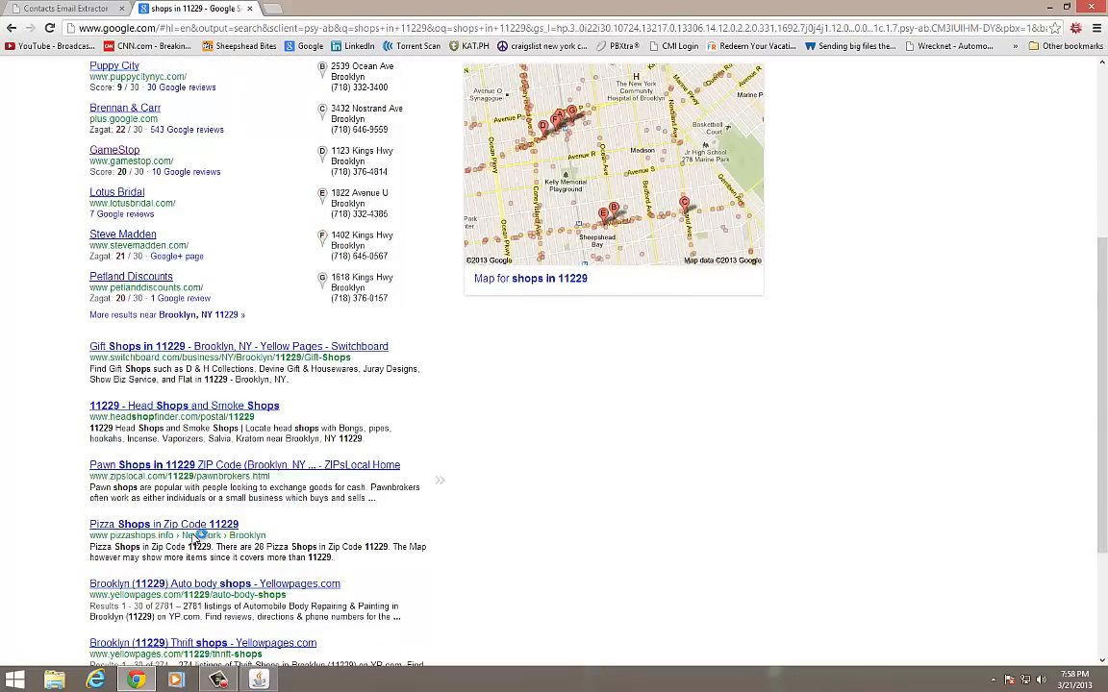
pyautogui.click(157, 524)
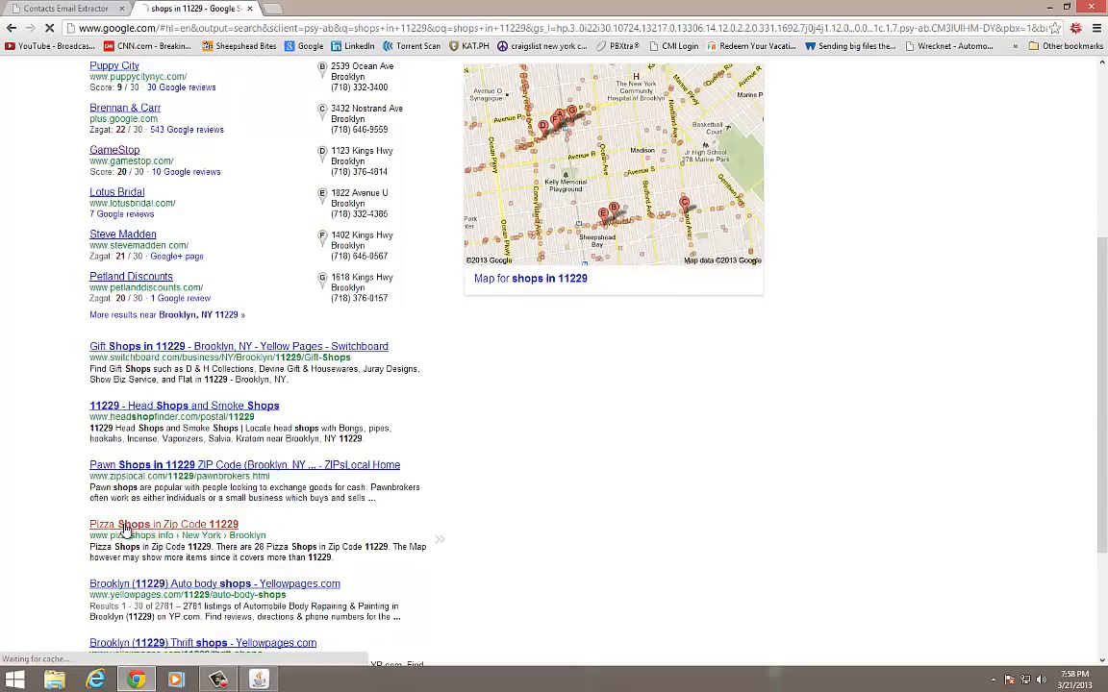
pyautogui.click(142, 524)
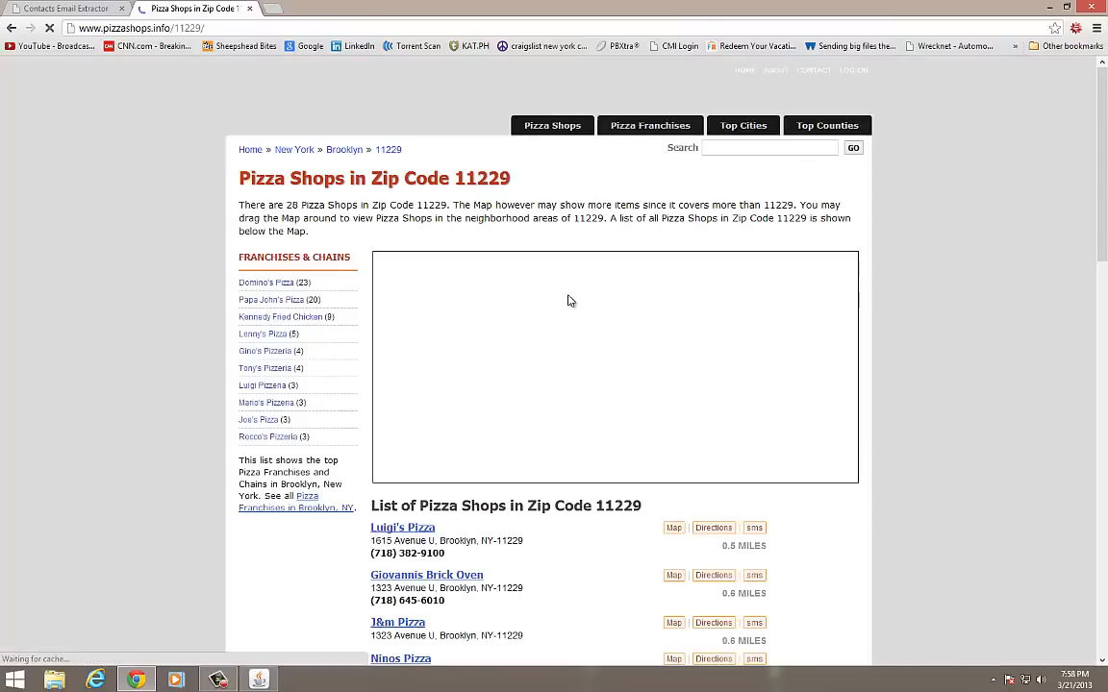
pyautogui.scroll(-3)
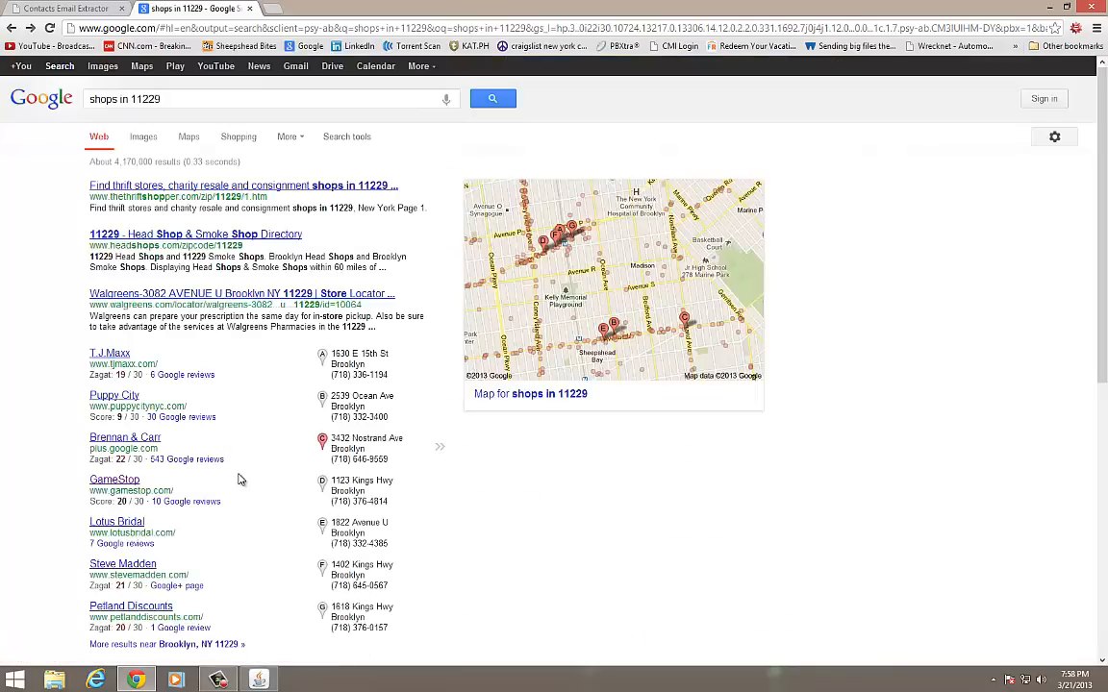
pyautogui.scroll(-3)
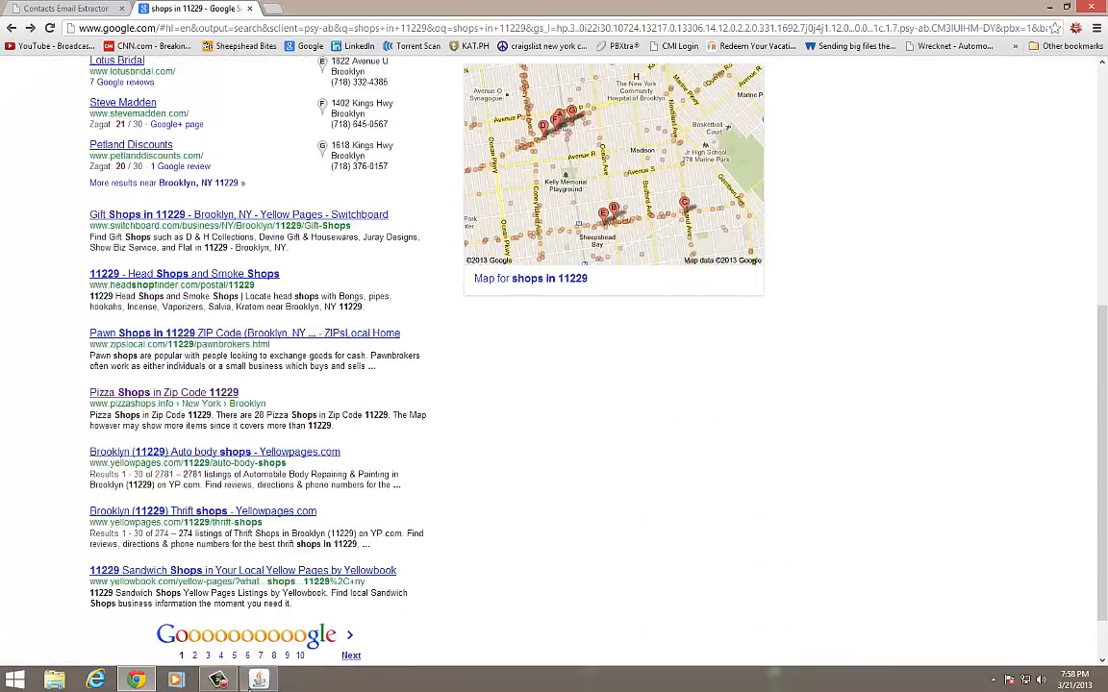
pyautogui.moveTo(545, 459)
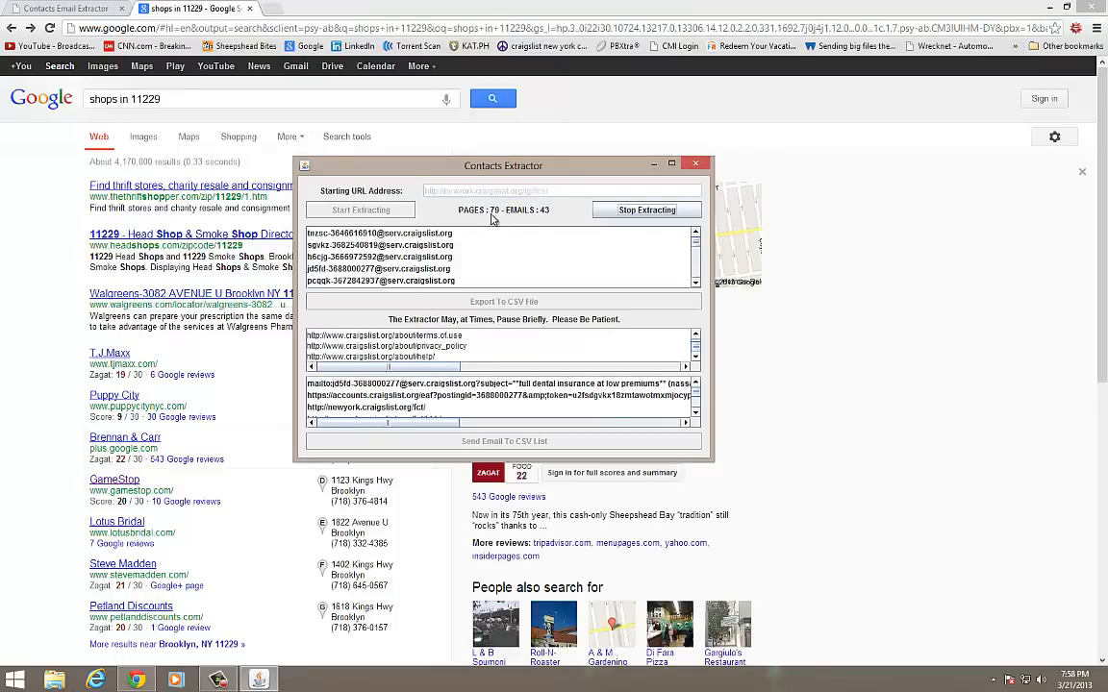
pyautogui.moveTo(577, 233)
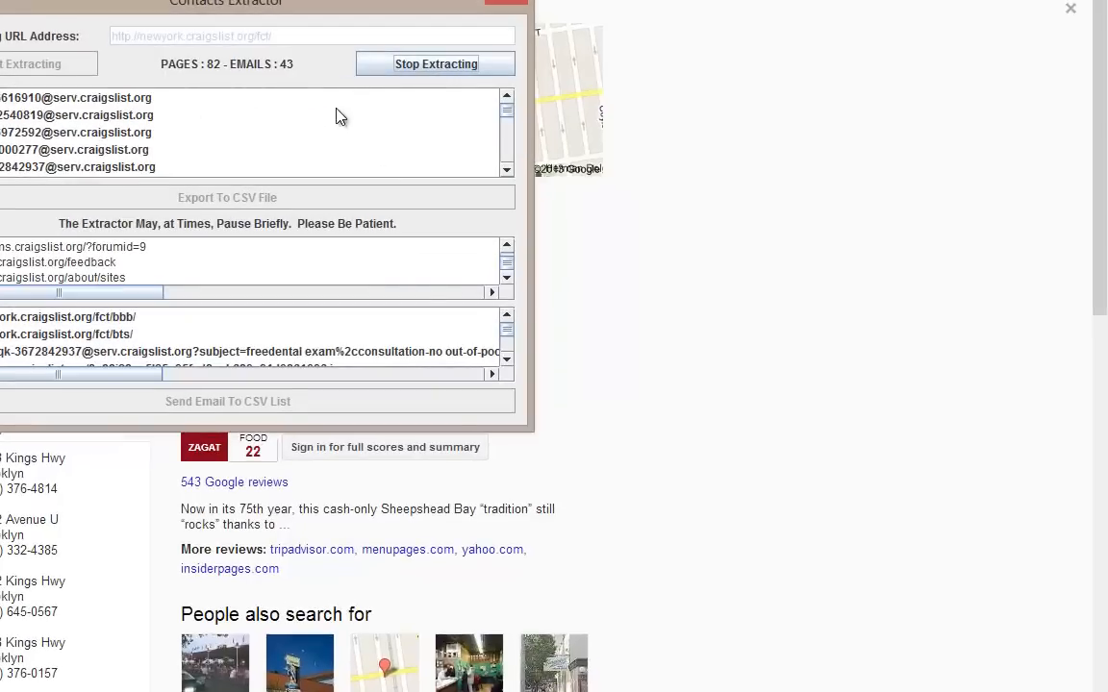
pyautogui.moveTo(240, 267)
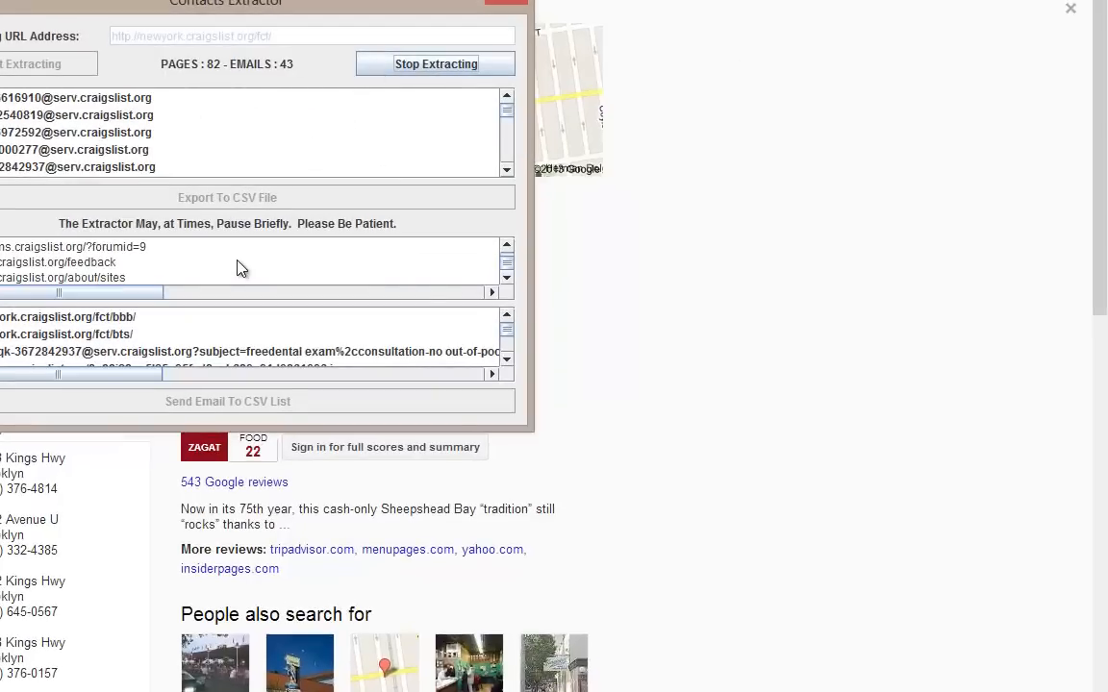
# Step: Stop extraction at 43 emails and export them as blah.csv on the Desktop
pyautogui.click(436, 64)
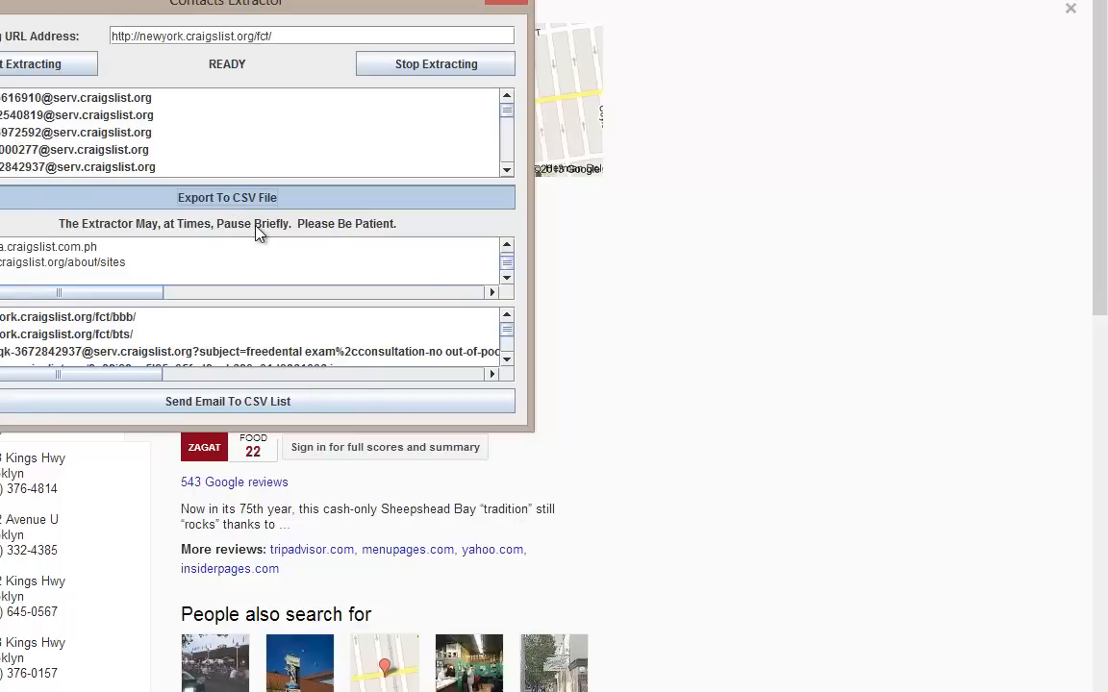
pyautogui.click(226, 197)
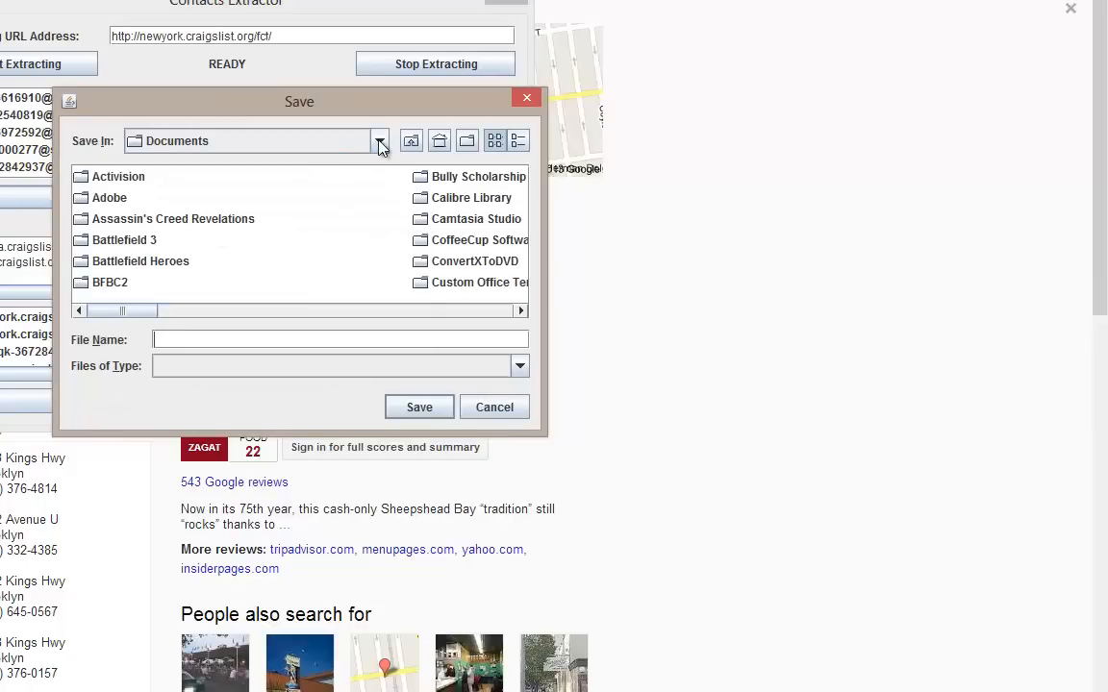
pyautogui.click(379, 141)
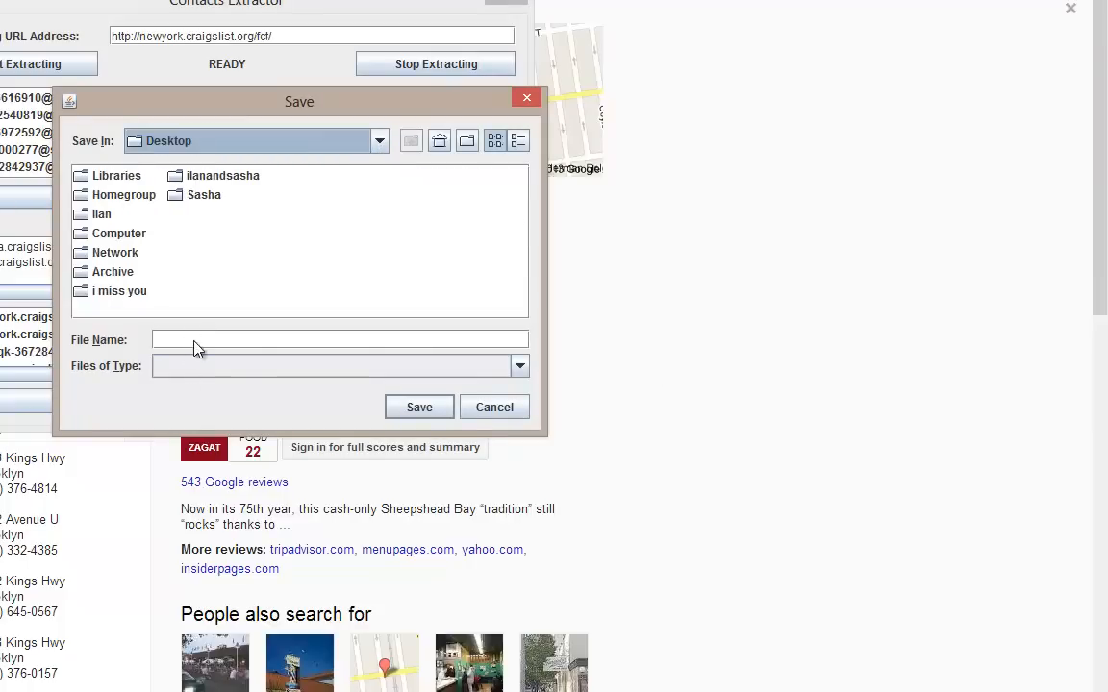
pyautogui.write('bl')
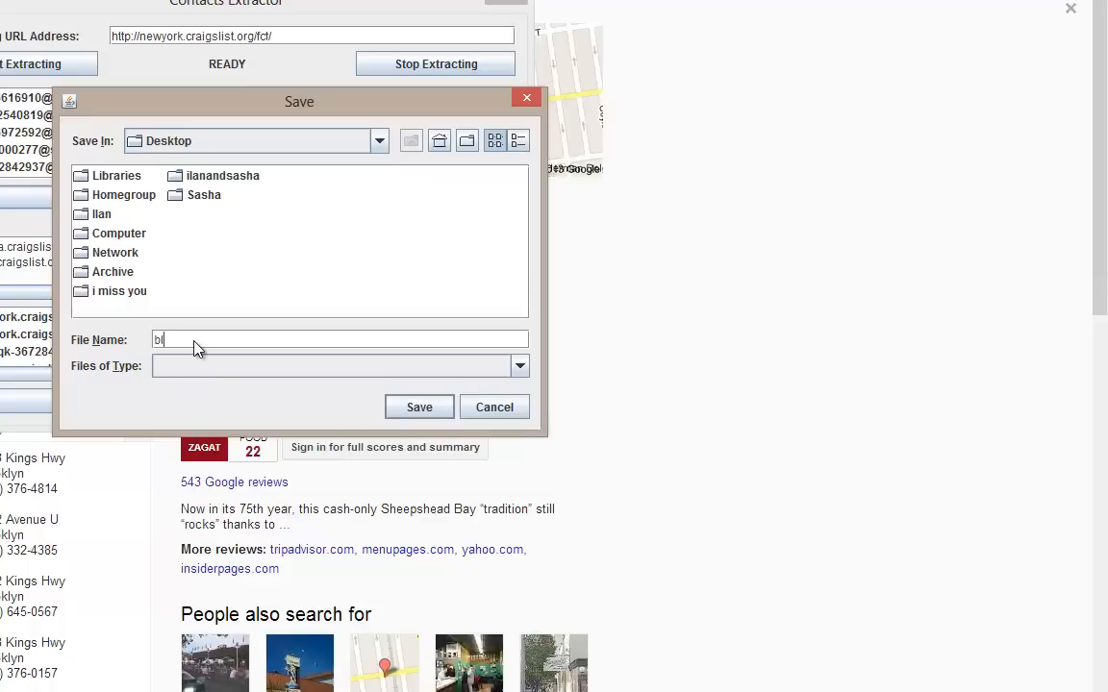
pyautogui.click(518, 366)
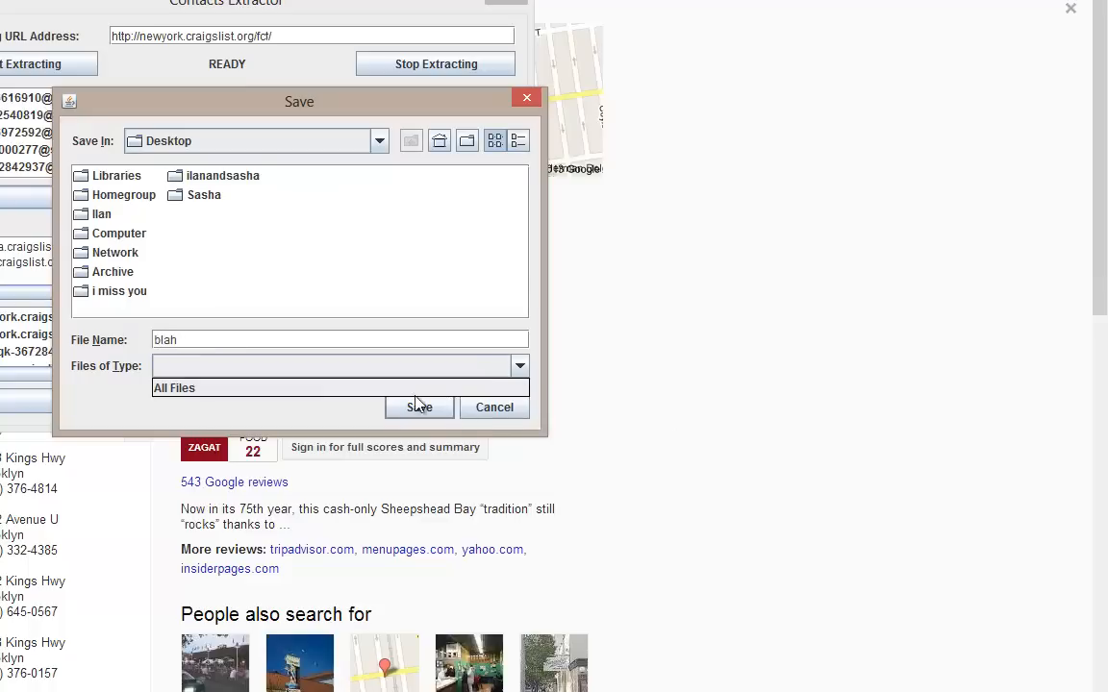
pyautogui.click(419, 408)
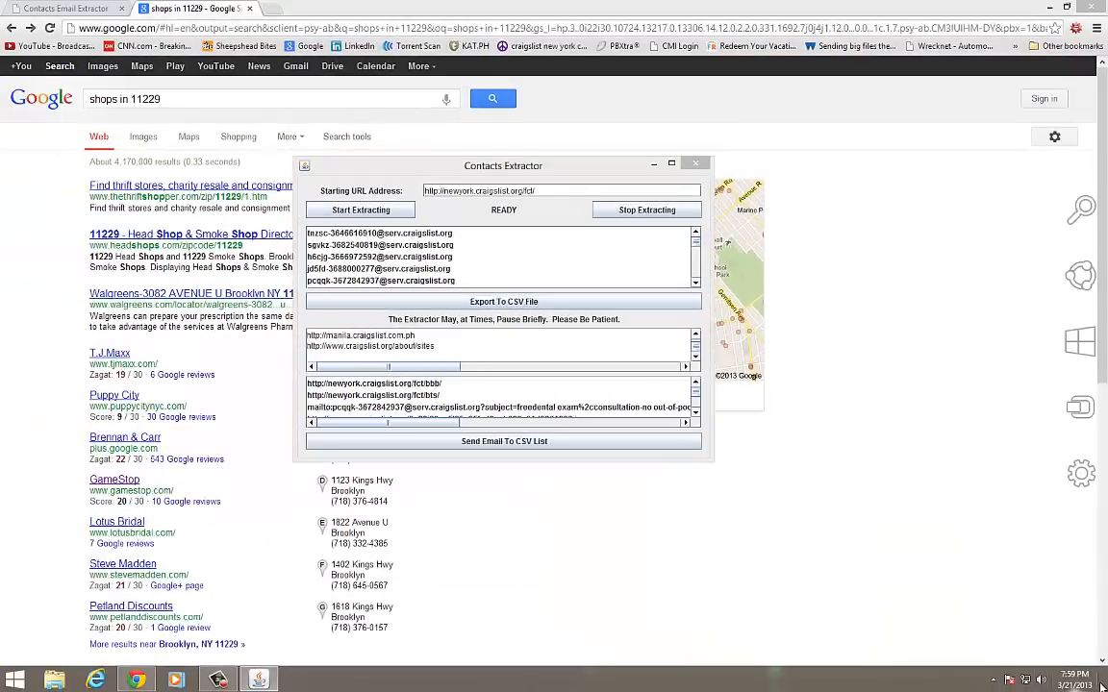
# Step: Show the desktop and double-click the blah CSV to open it in Excel
pyautogui.click(1076, 681)
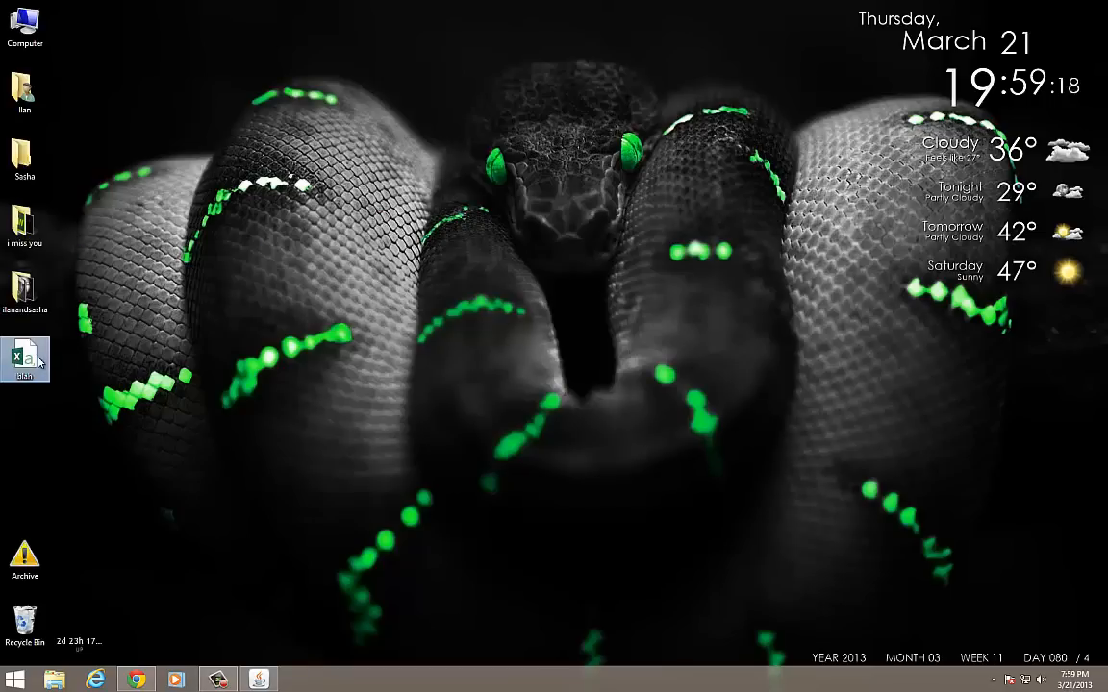
pyautogui.moveTo(484, 350)
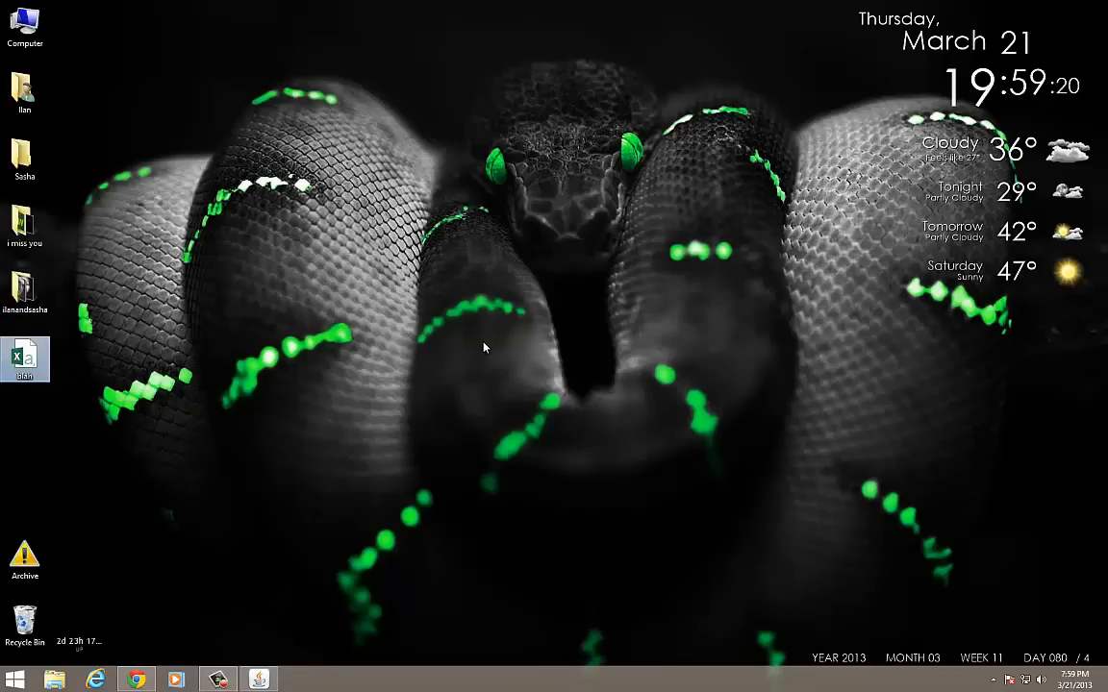
pyautogui.doubleClick(25, 358)
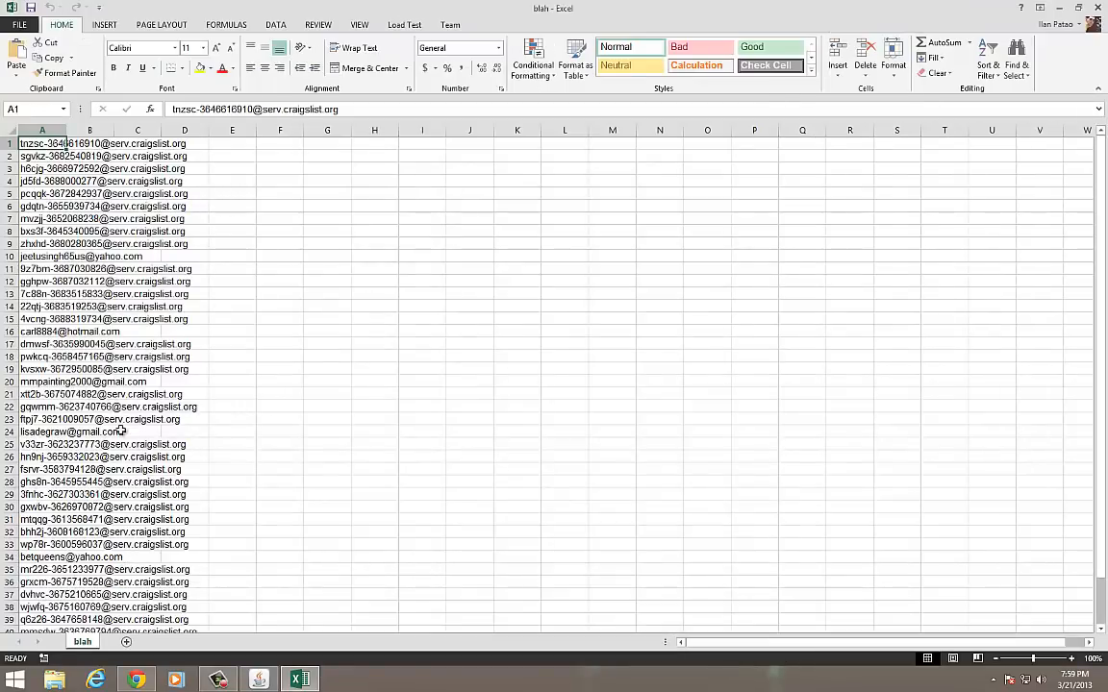
# Step: Select the personal, non-Craigslist address rows in the exported sheet and dismiss Excel's multiple-selection error
pyautogui.scroll(-3)
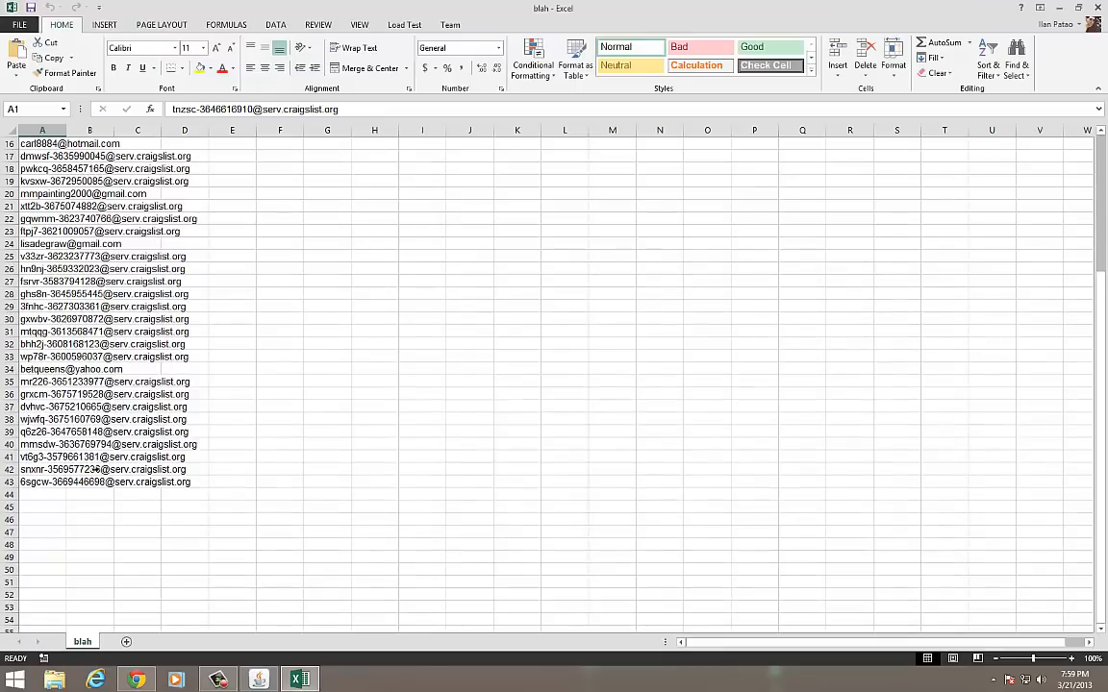
pyautogui.click(48, 368)
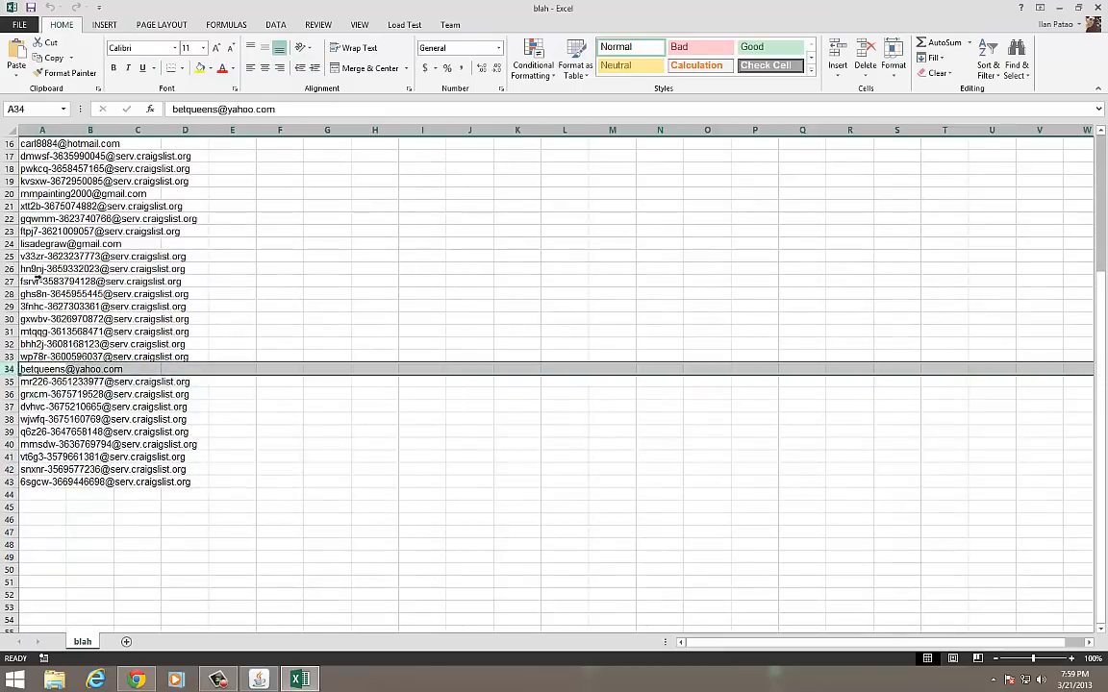
pyautogui.click(58, 243)
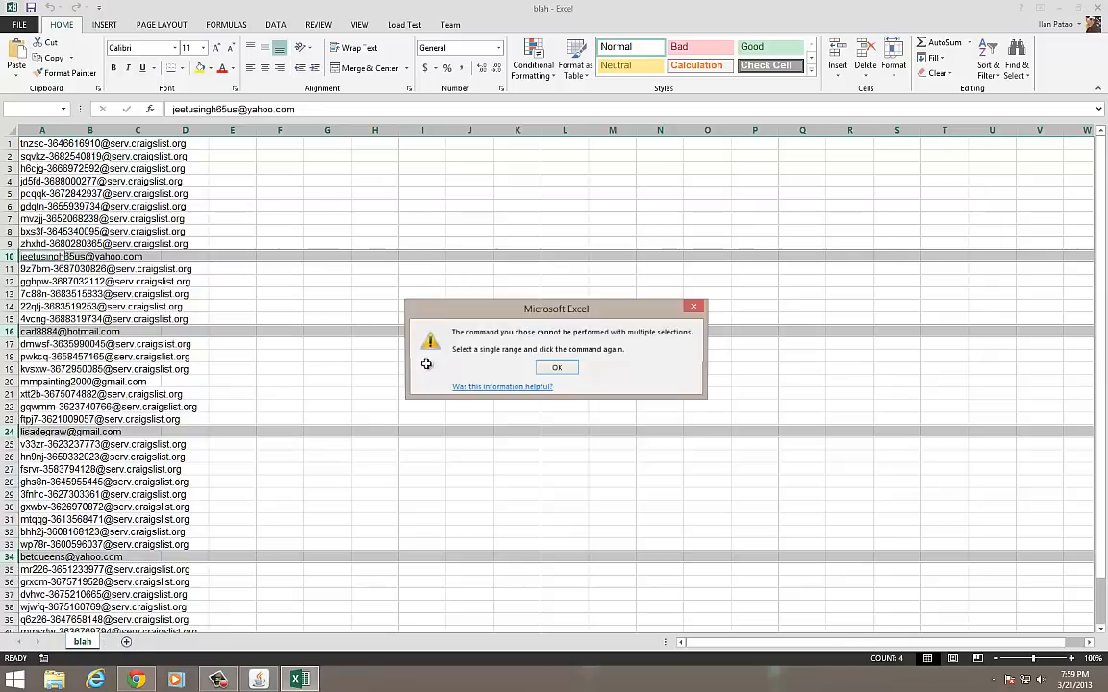
pyautogui.click(557, 367)
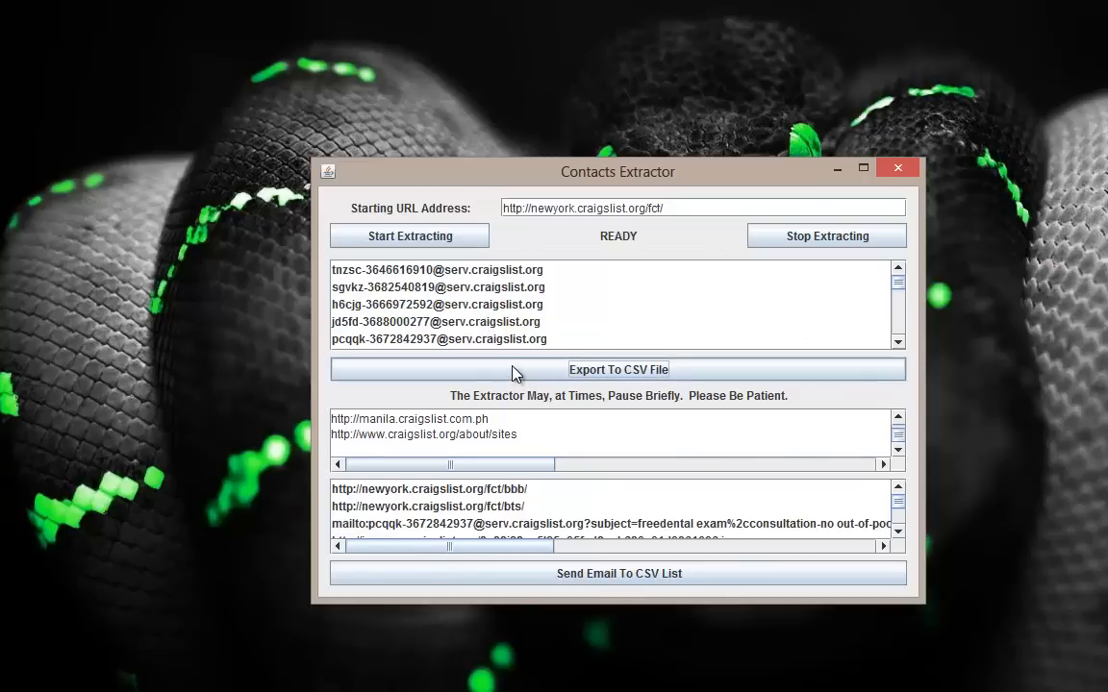
pyautogui.moveTo(611, 357)
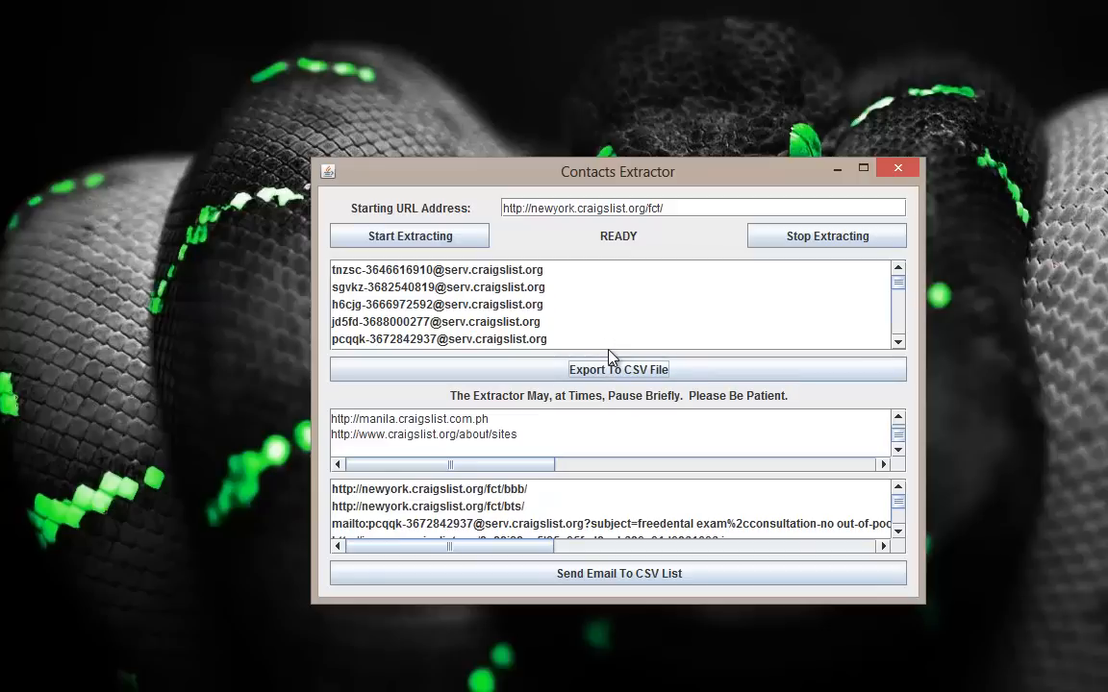
pyautogui.moveTo(577, 348)
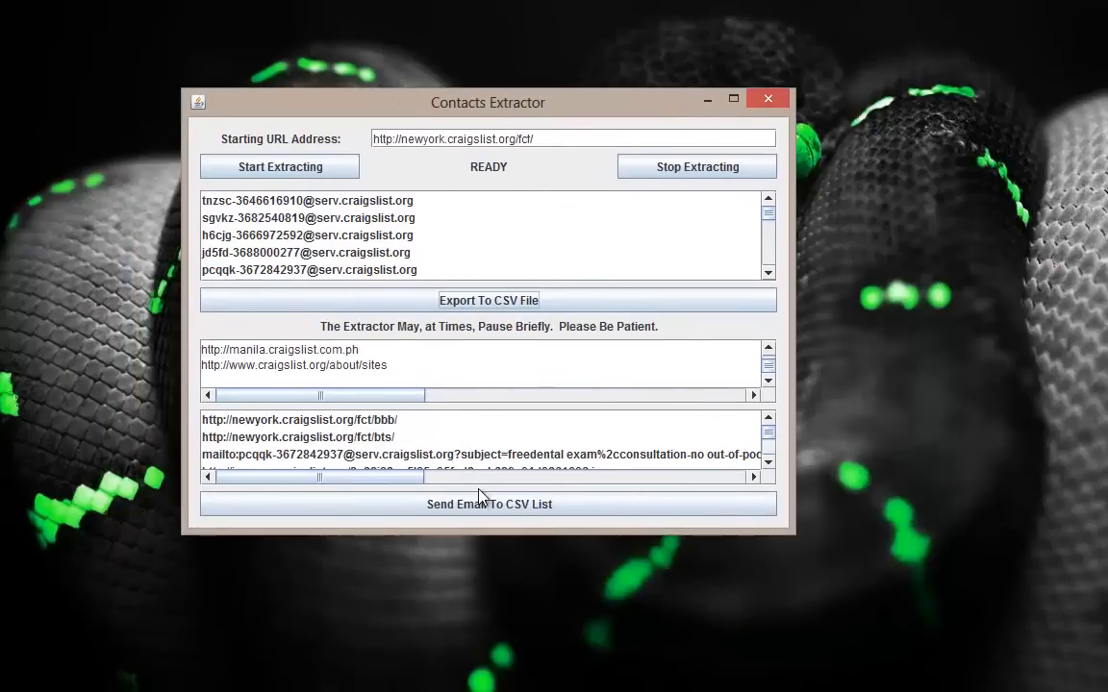
pyautogui.moveTo(308, 189)
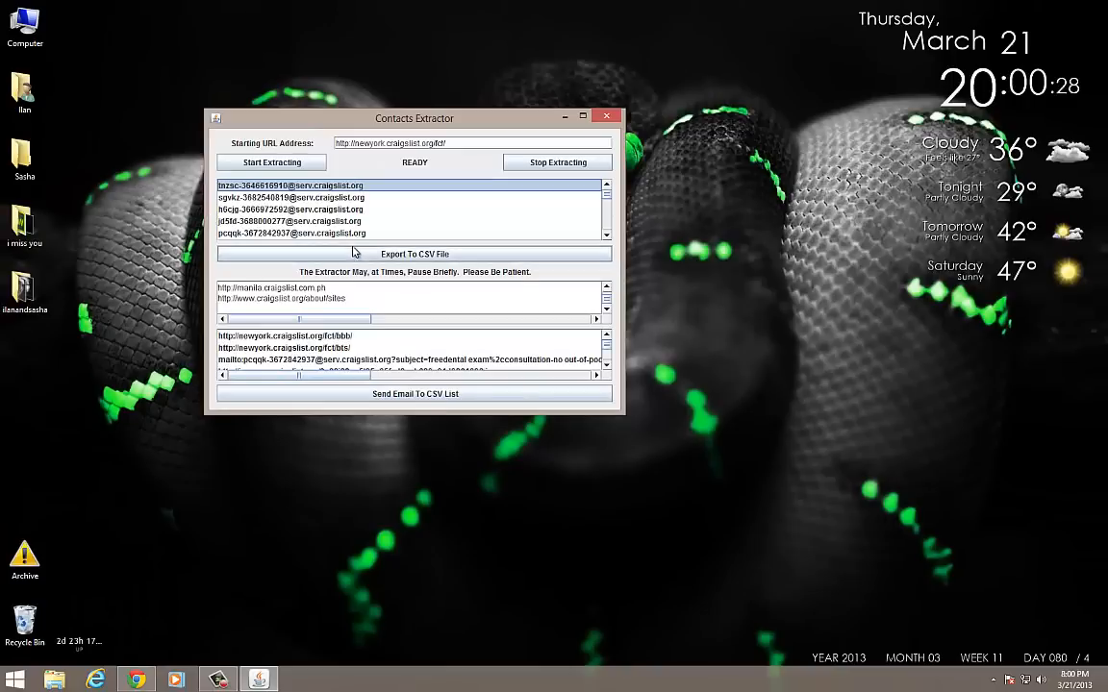
pyautogui.moveTo(738, 481)
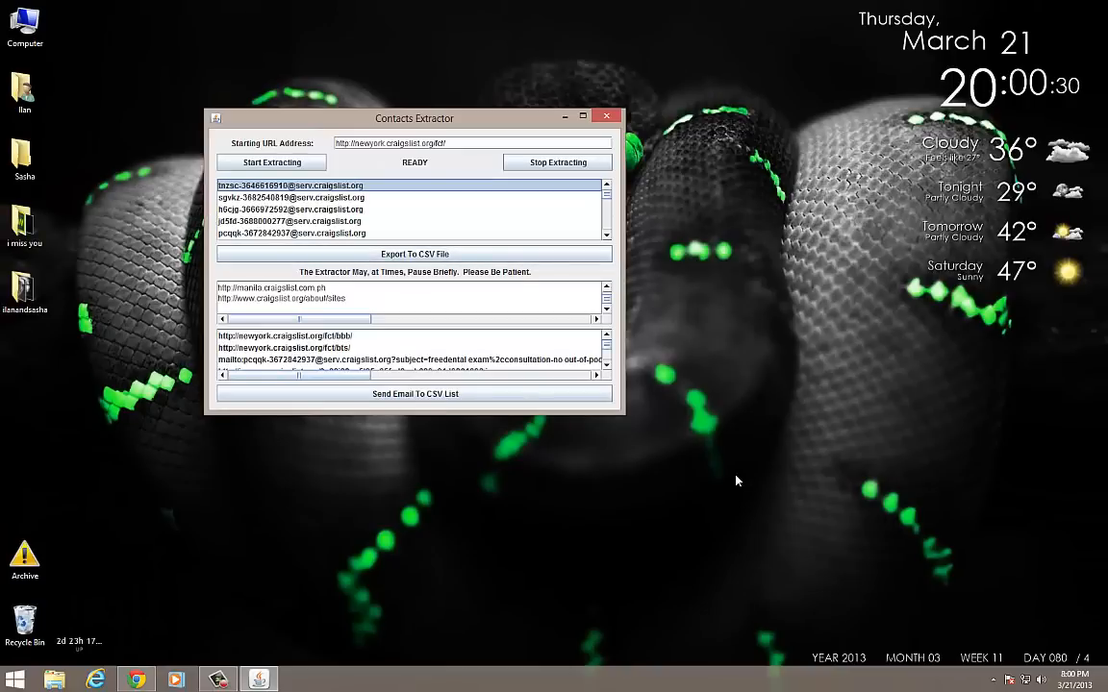
pyautogui.moveTo(512, 334)
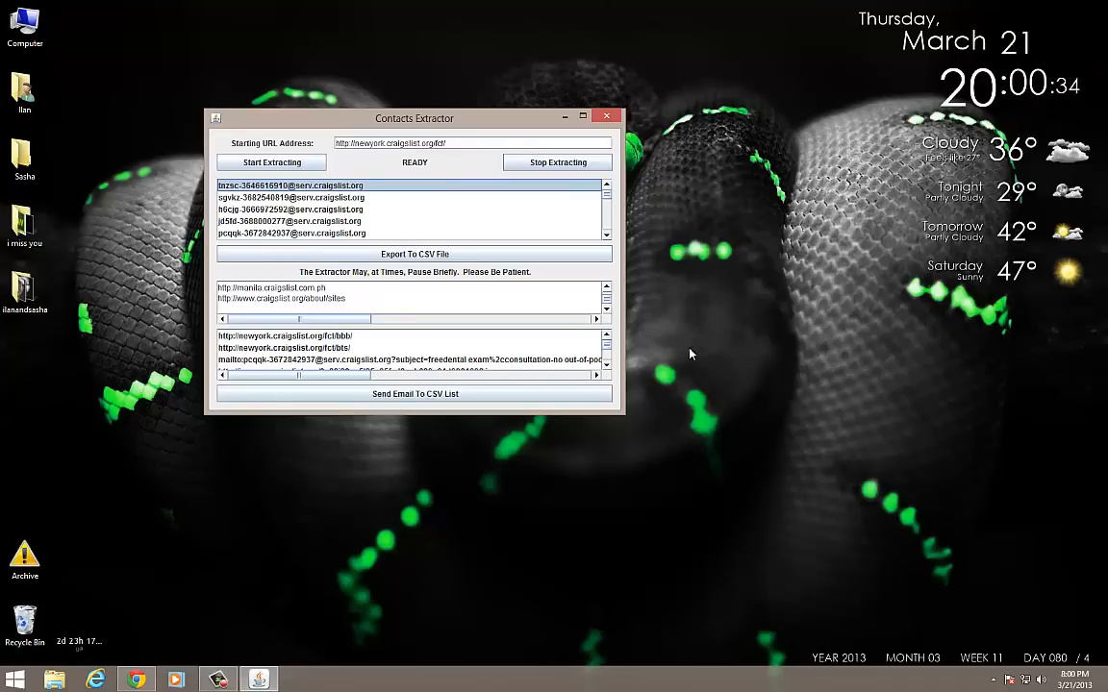
pyautogui.moveTo(195, 50)
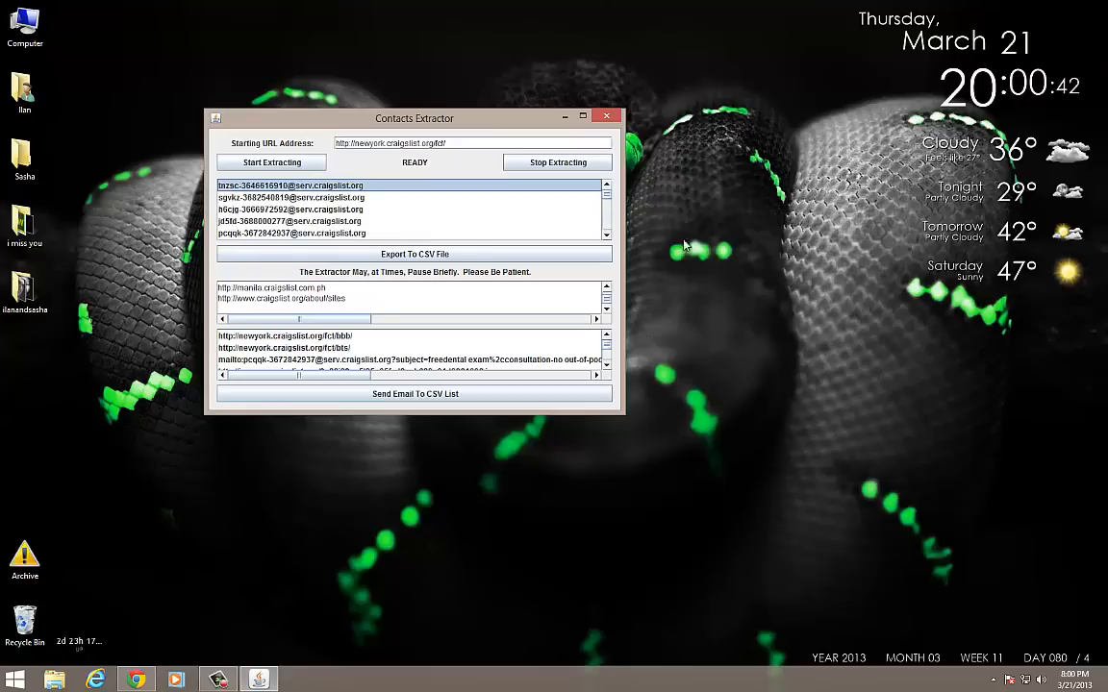
pyautogui.moveTo(675, 196)
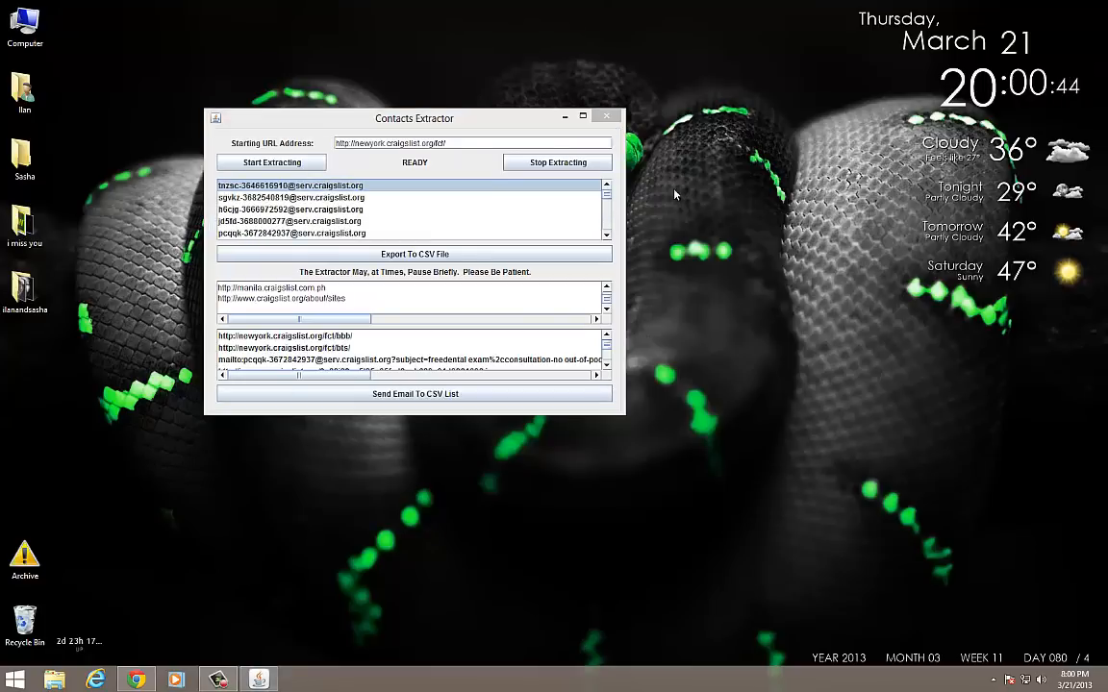
pyautogui.moveTo(267, 465)
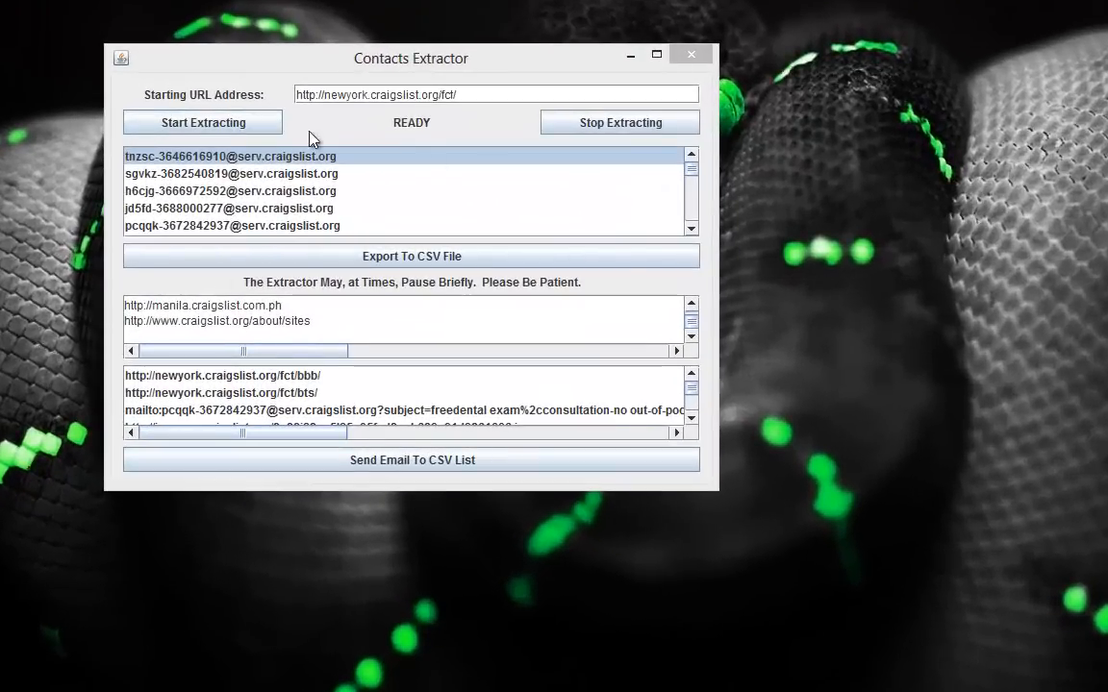
pyautogui.moveTo(411, 59); pyautogui.dragTo(490, 401)
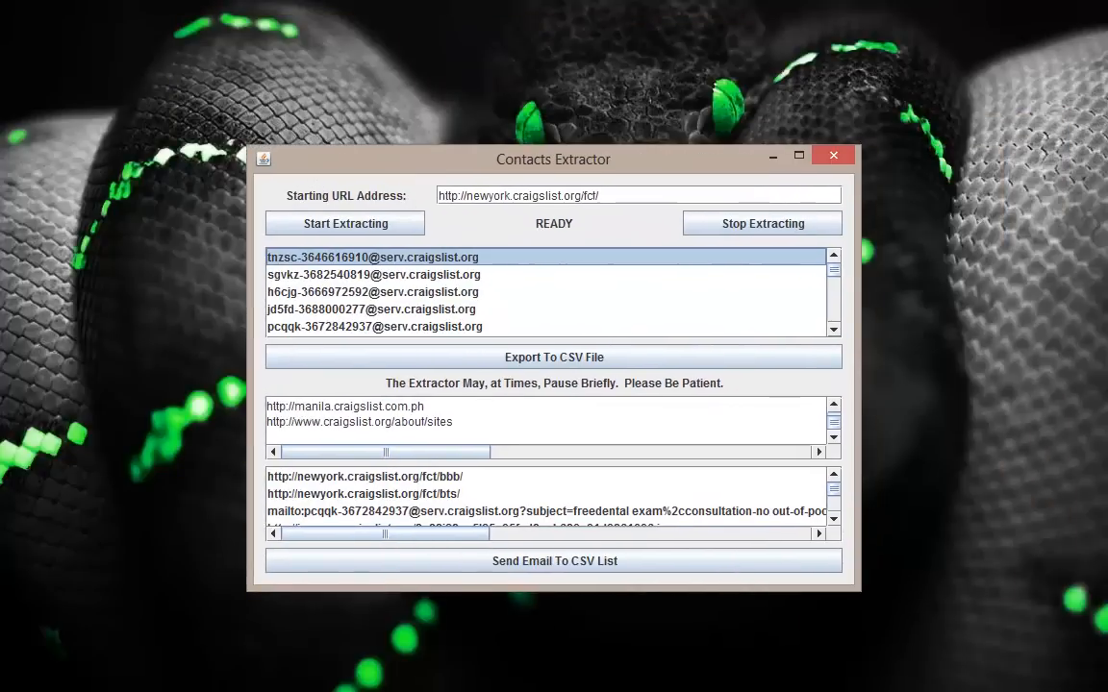
pyautogui.moveTo(427, 348)
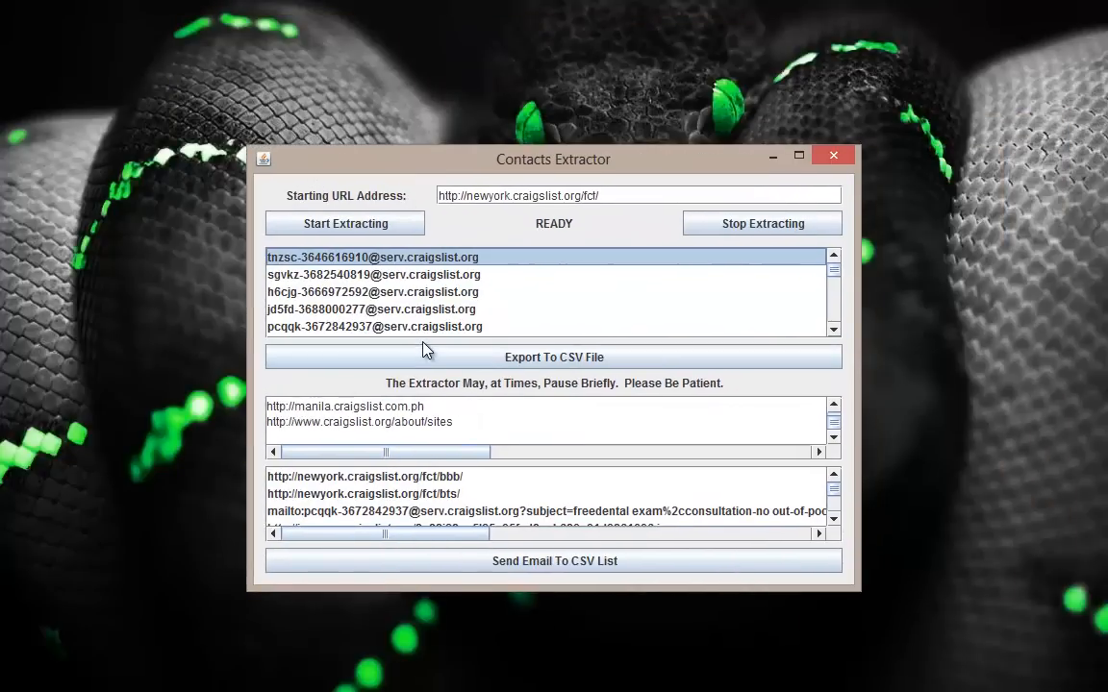
pyautogui.moveTo(418, 317)
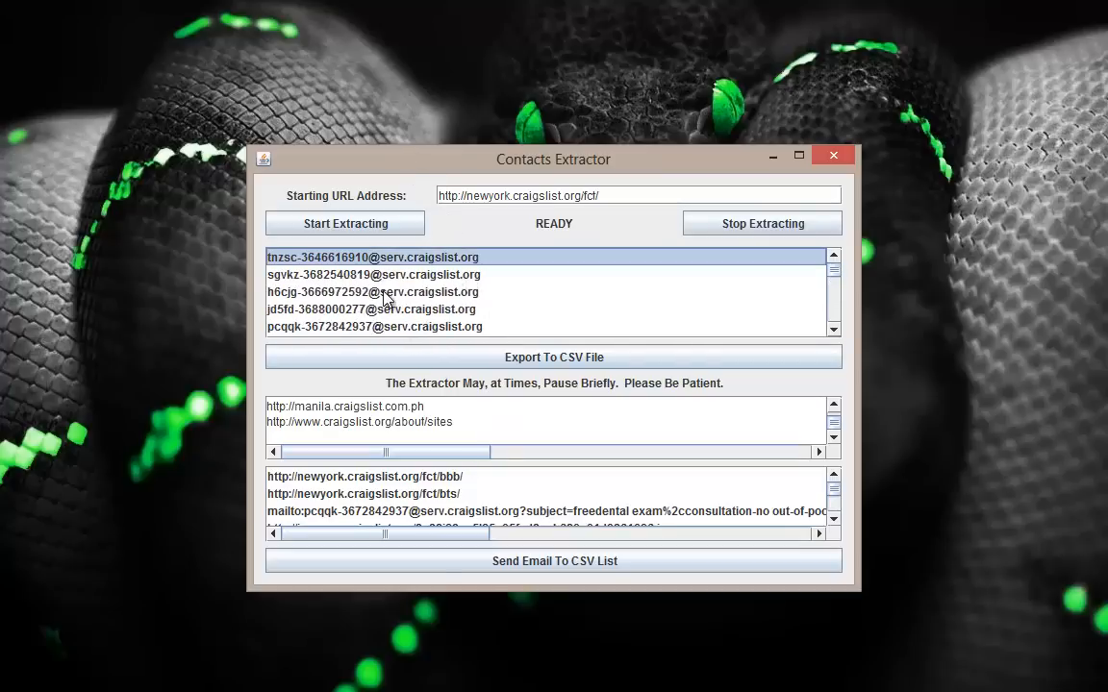
pyautogui.moveTo(462, 318)
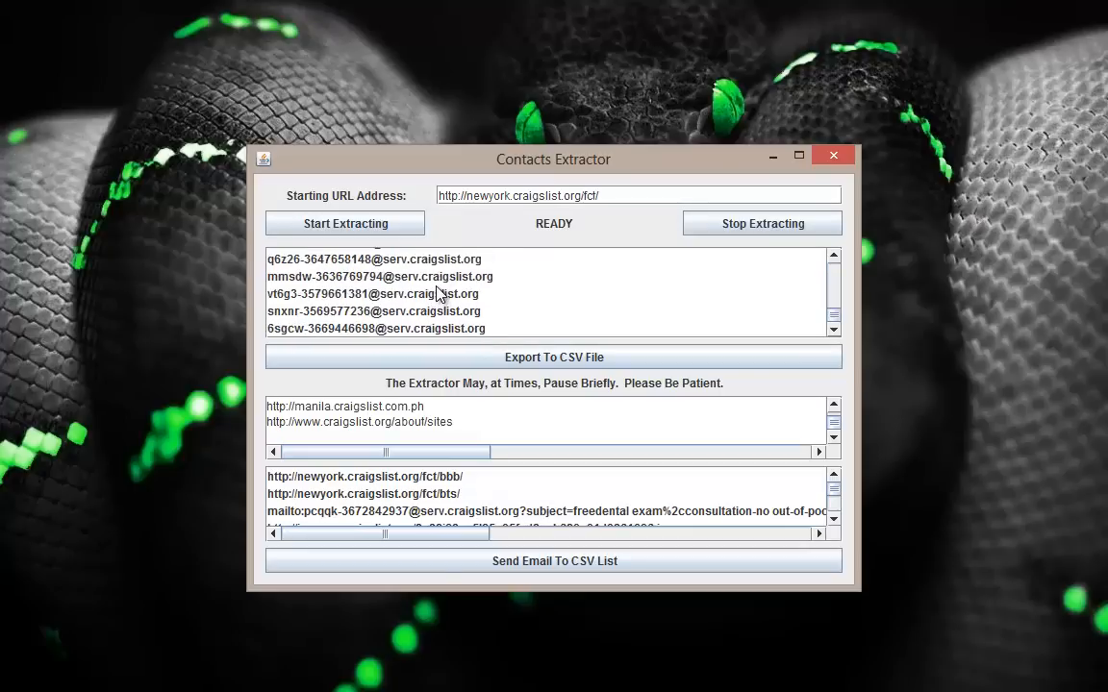
pyautogui.moveTo(432, 310)
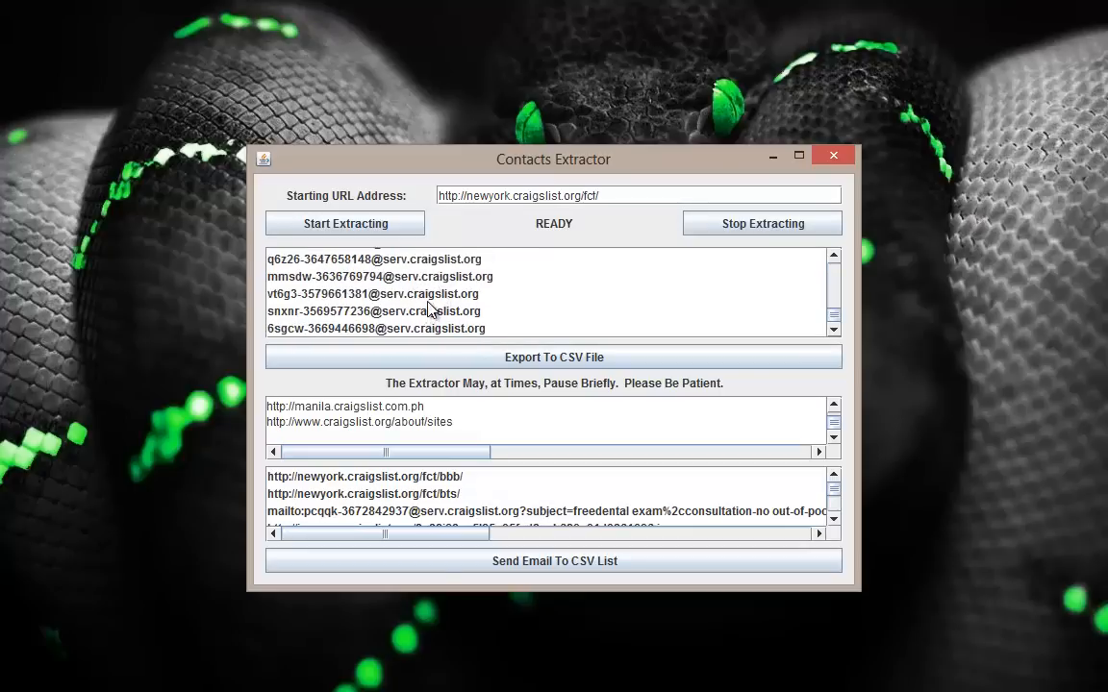